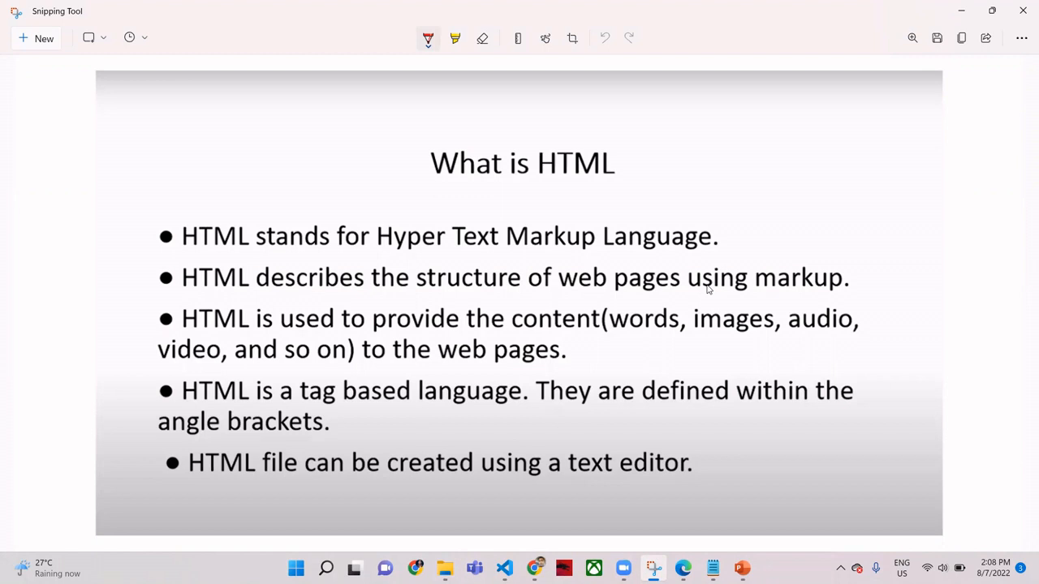
pyautogui.moveTo(577, 123)
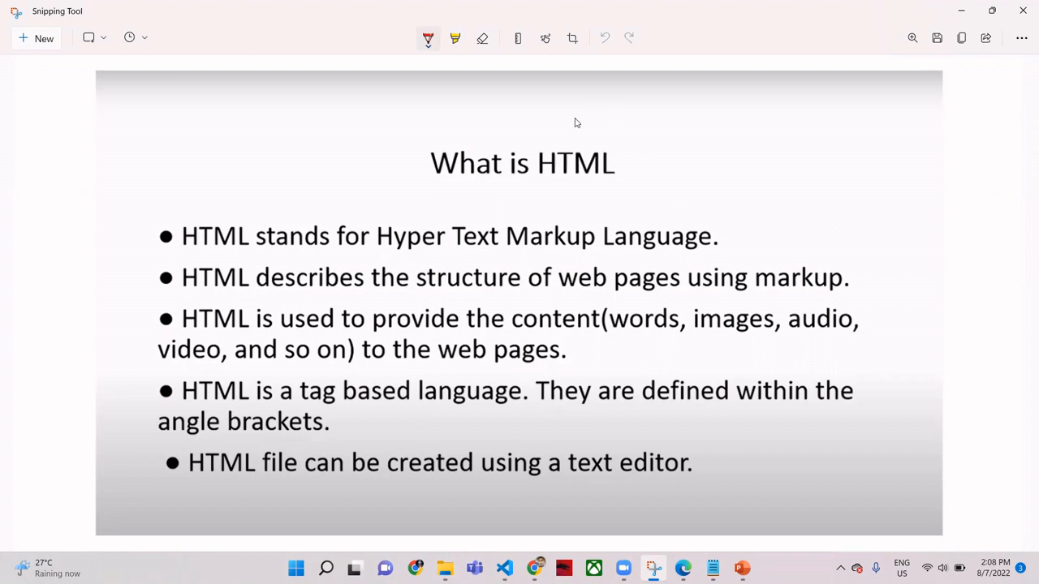
pyautogui.moveTo(442, 256)
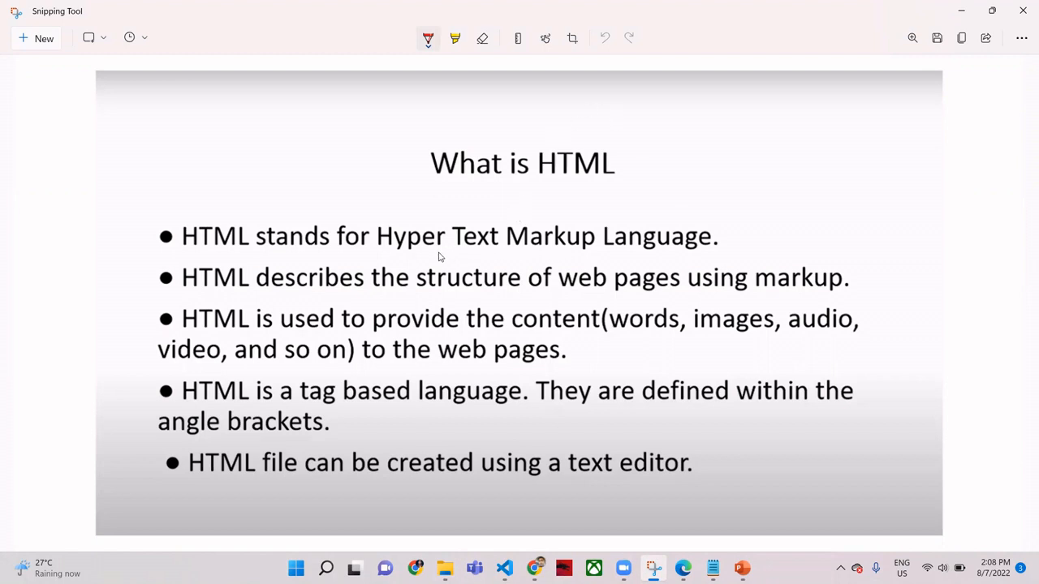
pyautogui.moveTo(396, 257)
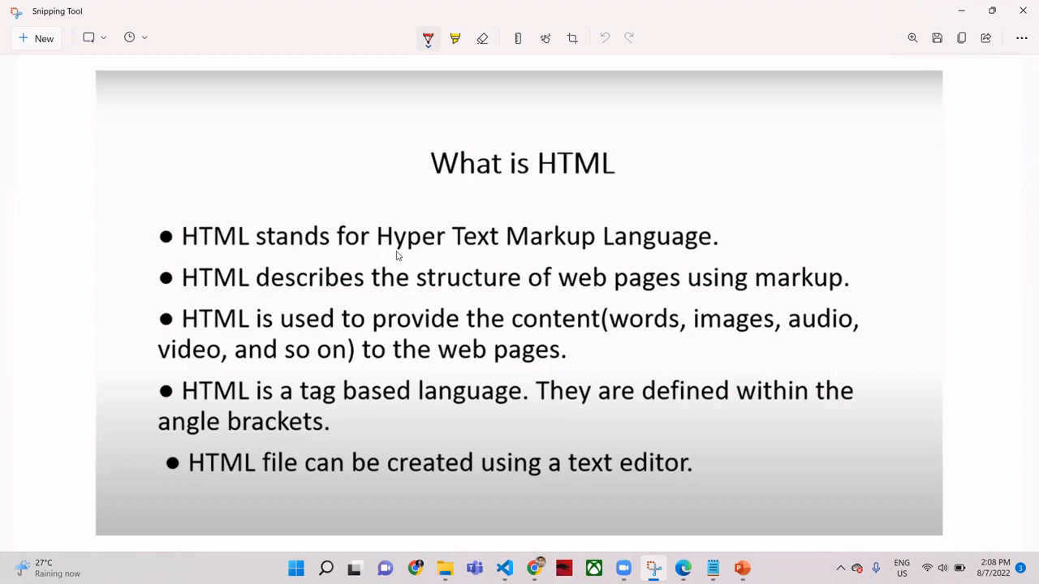
pyautogui.moveTo(387, 257)
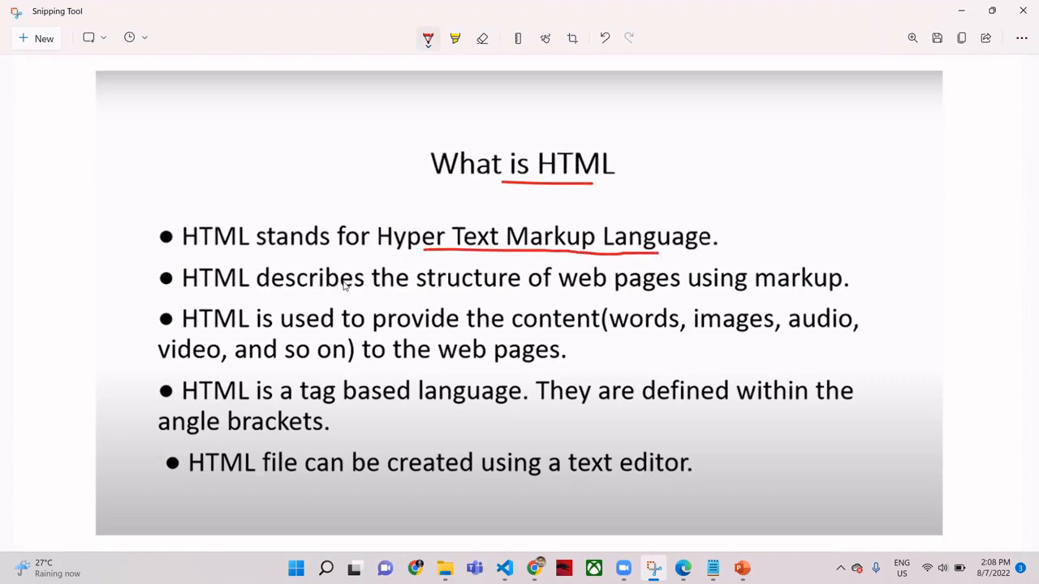
pyautogui.moveTo(724, 291)
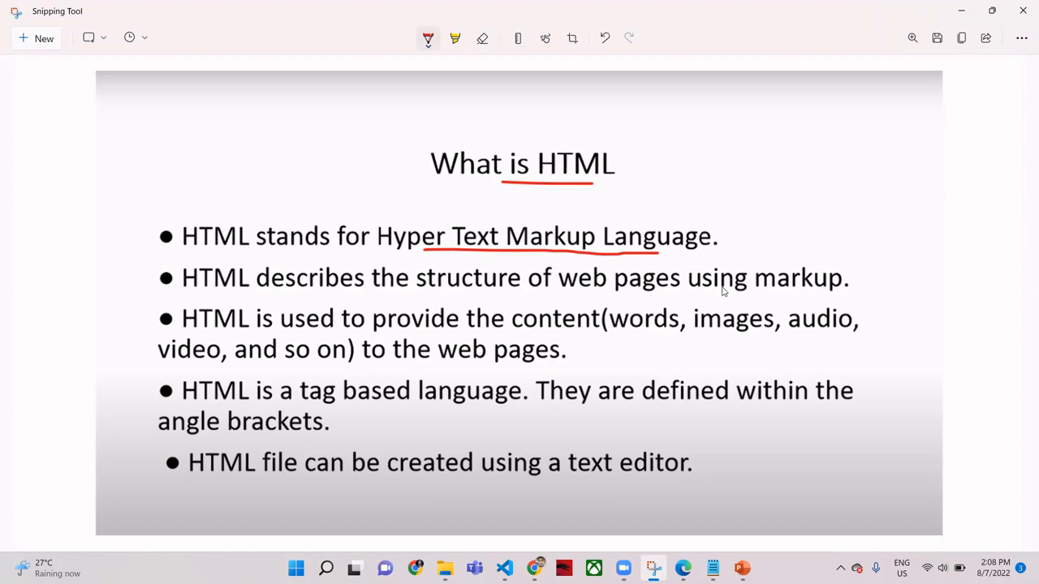
pyautogui.moveTo(208, 339)
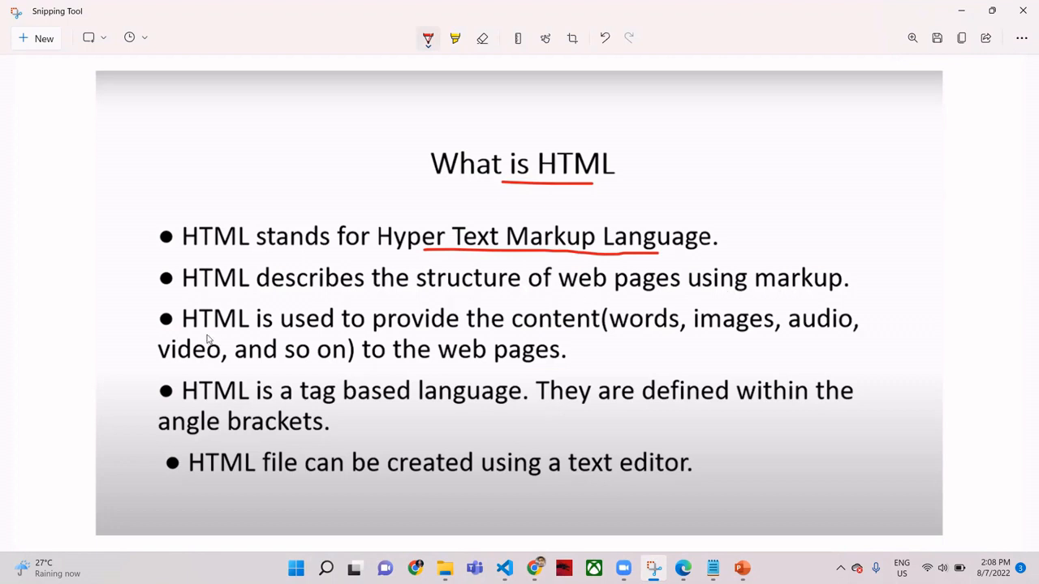
pyautogui.moveTo(441, 339)
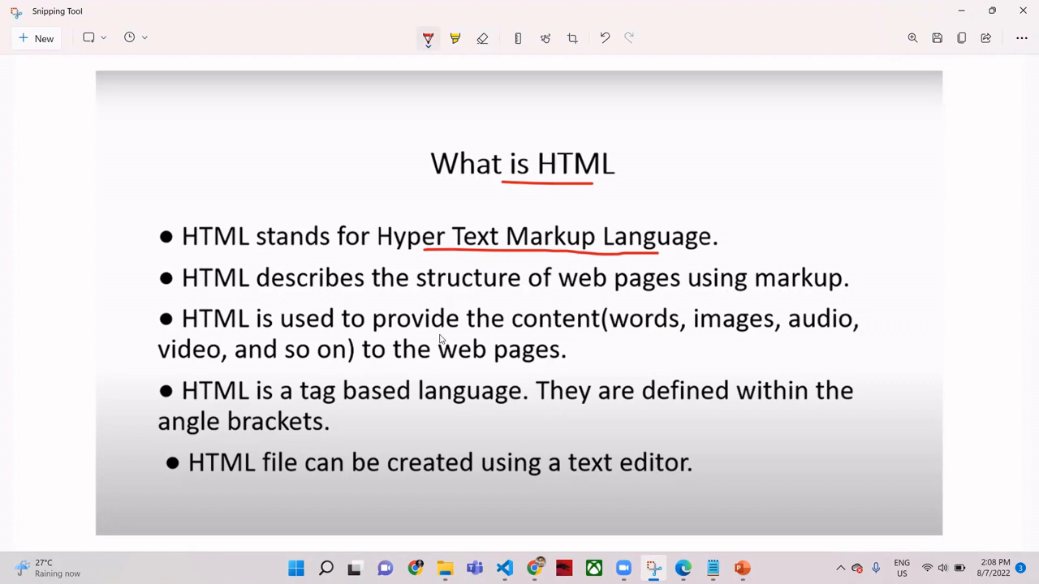
# Step: Underline 'provide the content' and the content examples in red on the slide
pyautogui.moveTo(438, 333); pyautogui.dragTo(581, 333)
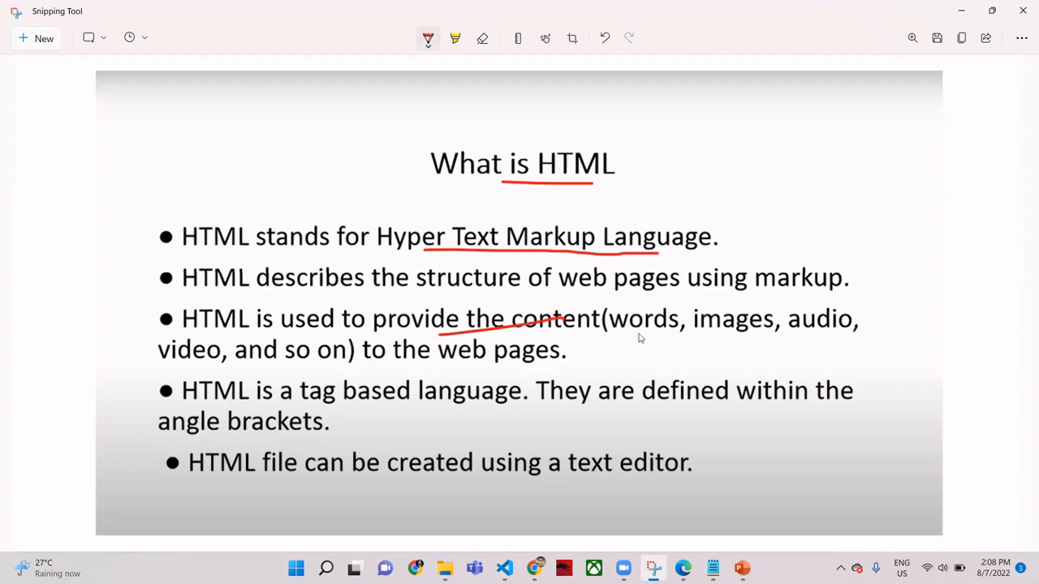
pyautogui.moveTo(620, 333); pyautogui.dragTo(779, 333)
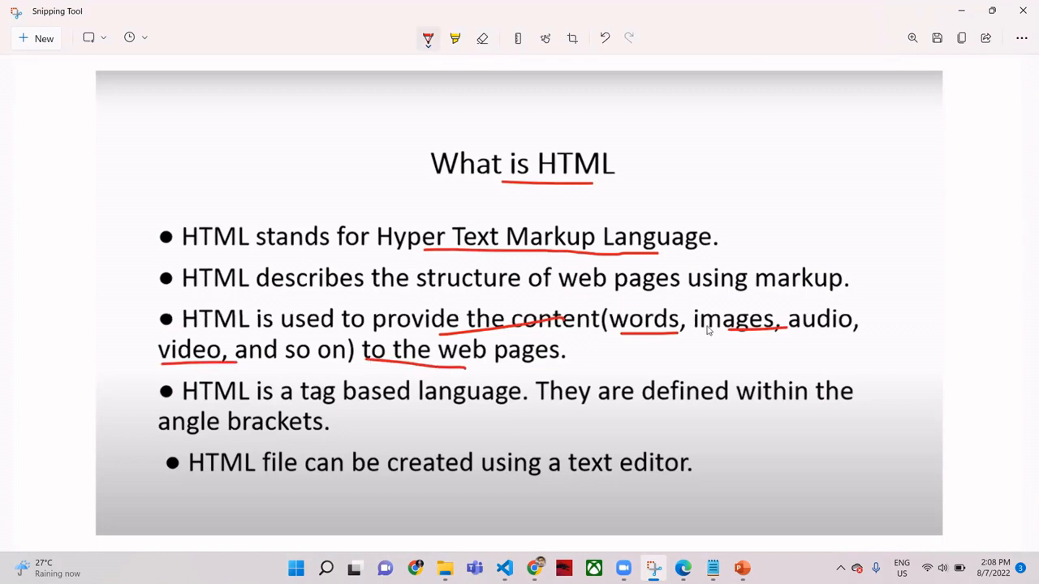
pyautogui.moveTo(793, 303)
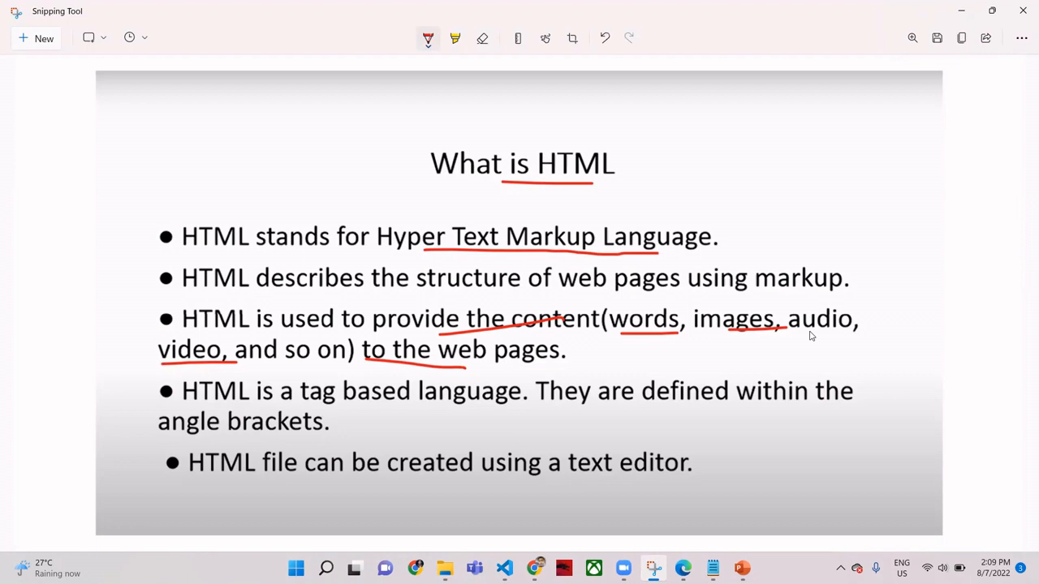
pyautogui.moveTo(142, 351)
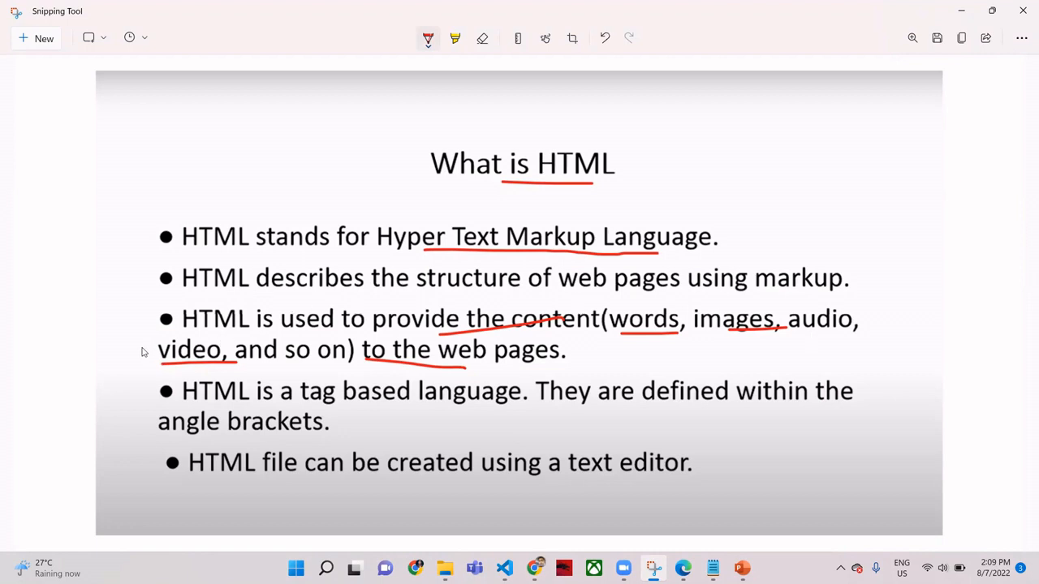
pyautogui.moveTo(220, 351)
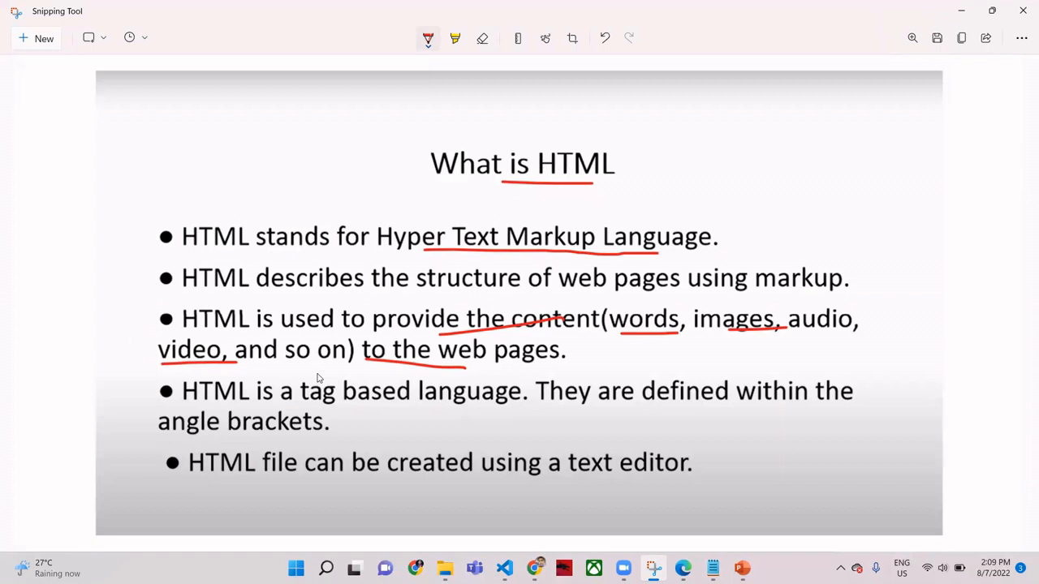
pyautogui.moveTo(364, 380)
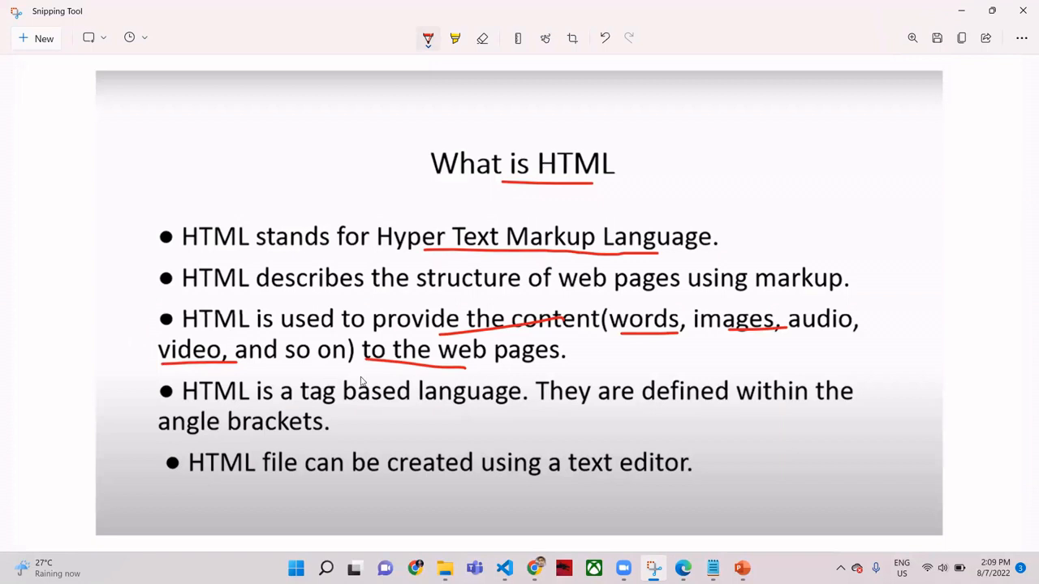
pyautogui.moveTo(208, 411)
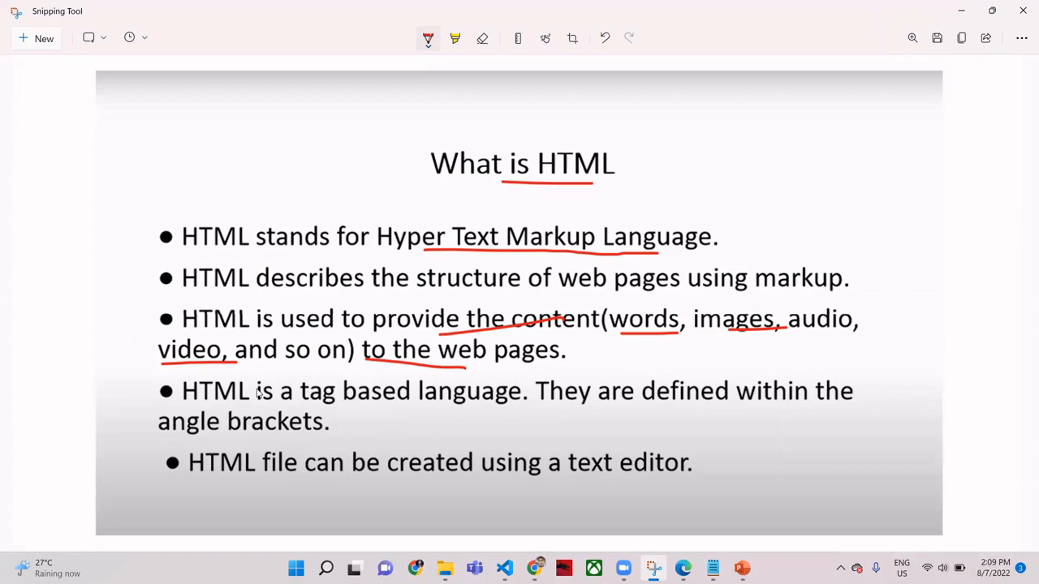
pyautogui.moveTo(404, 415)
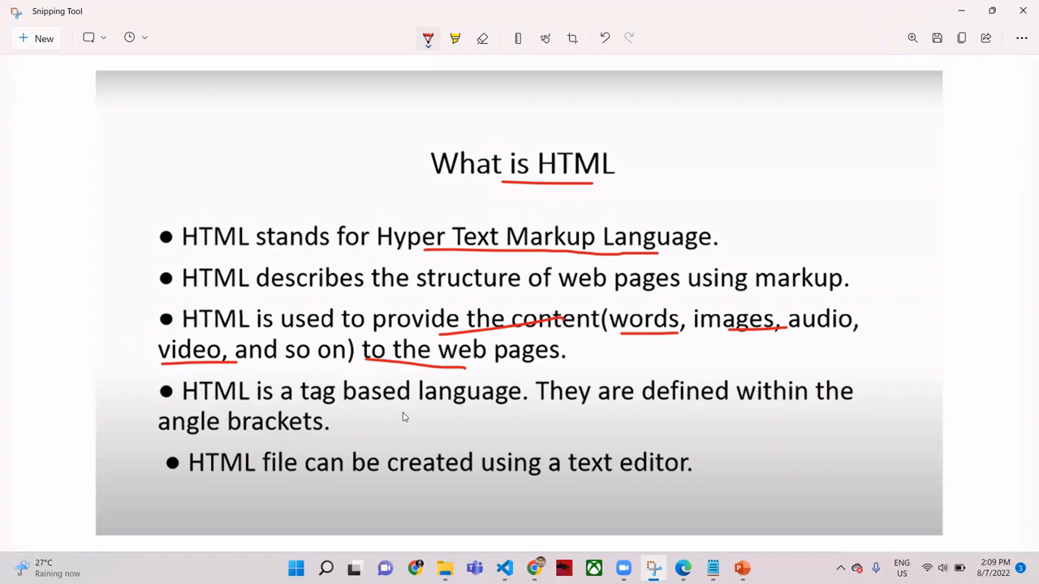
pyautogui.moveTo(417, 417)
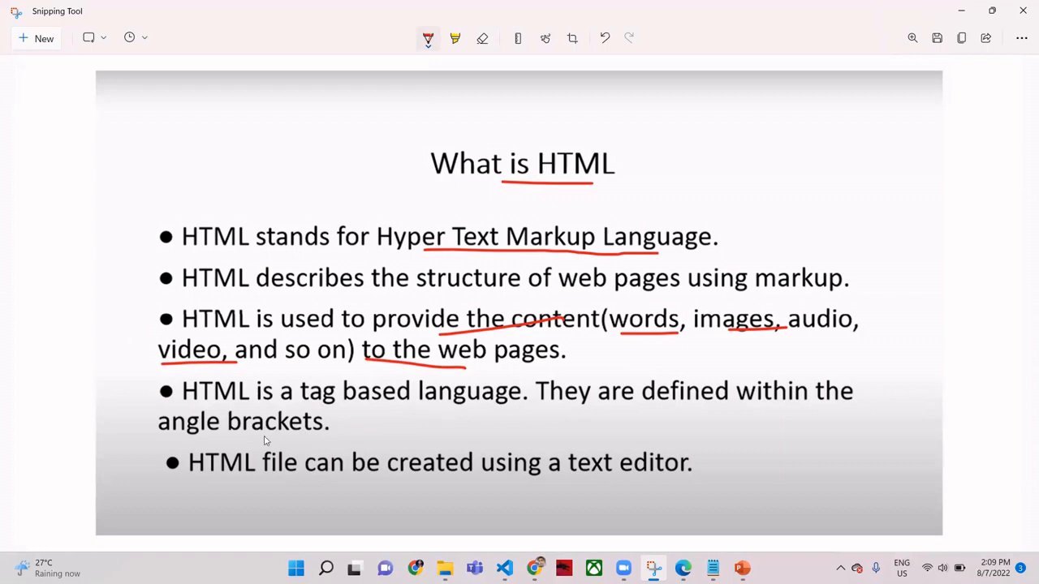
pyautogui.moveTo(210, 479)
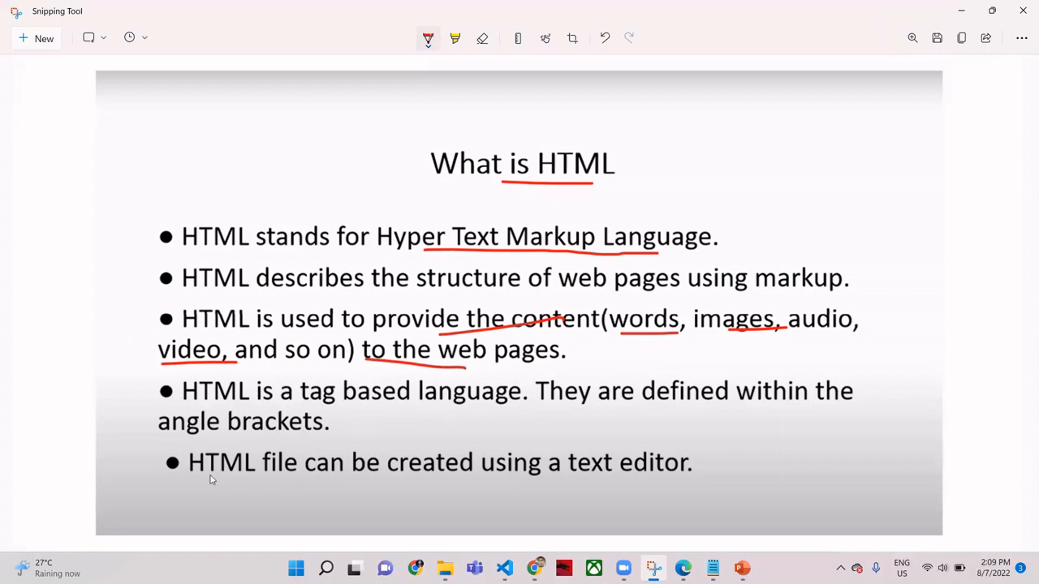
pyautogui.moveTo(594, 474)
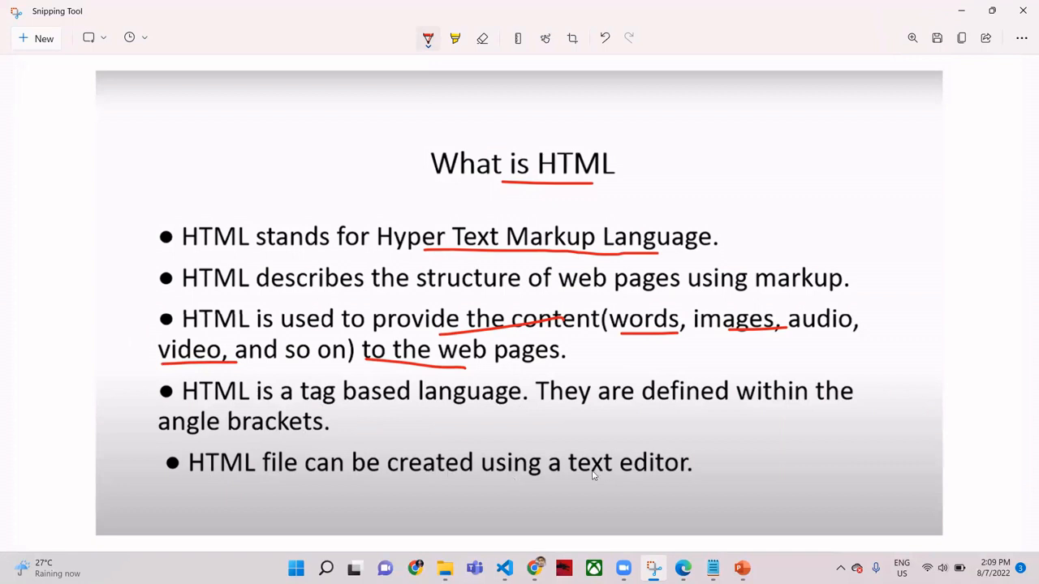
pyautogui.moveTo(643, 482)
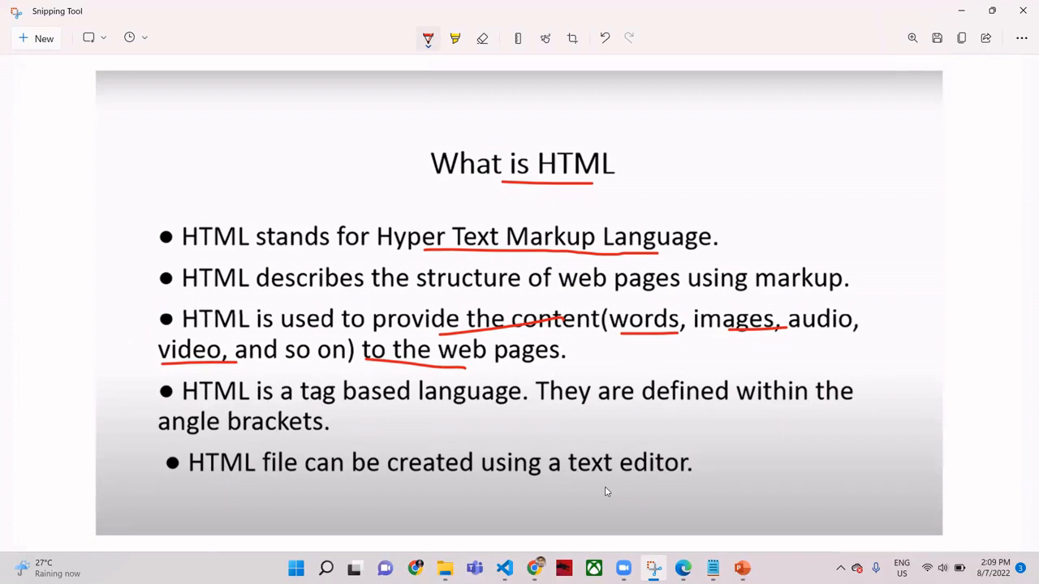
pyautogui.moveTo(604, 482)
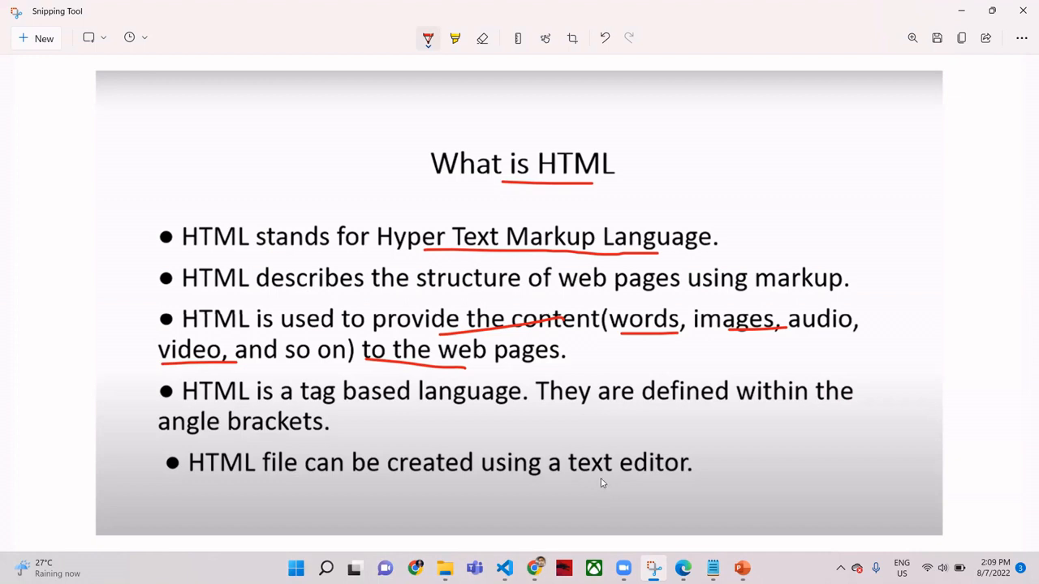
pyautogui.moveTo(464, 490)
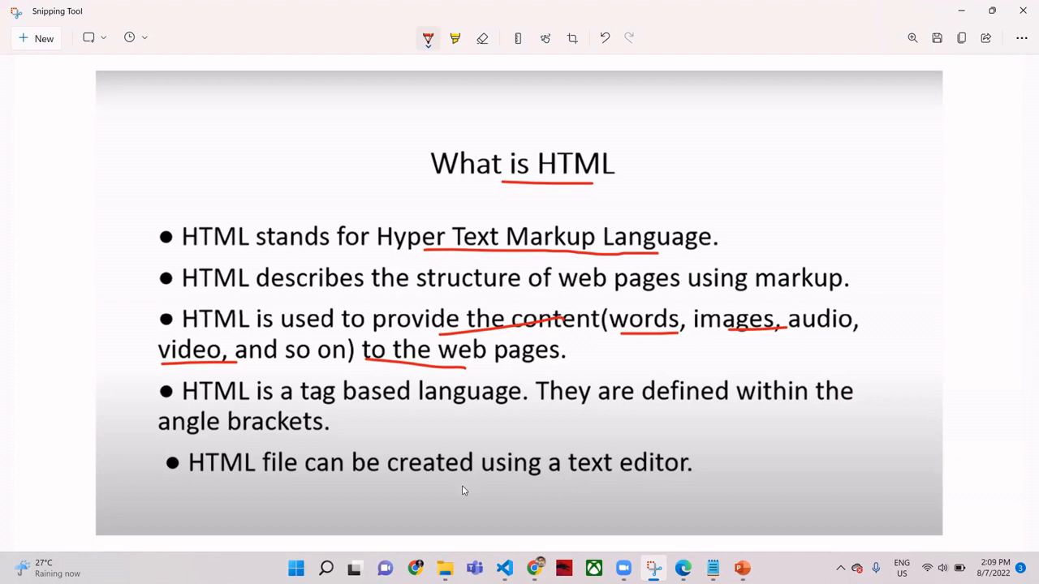
pyautogui.moveTo(471, 490)
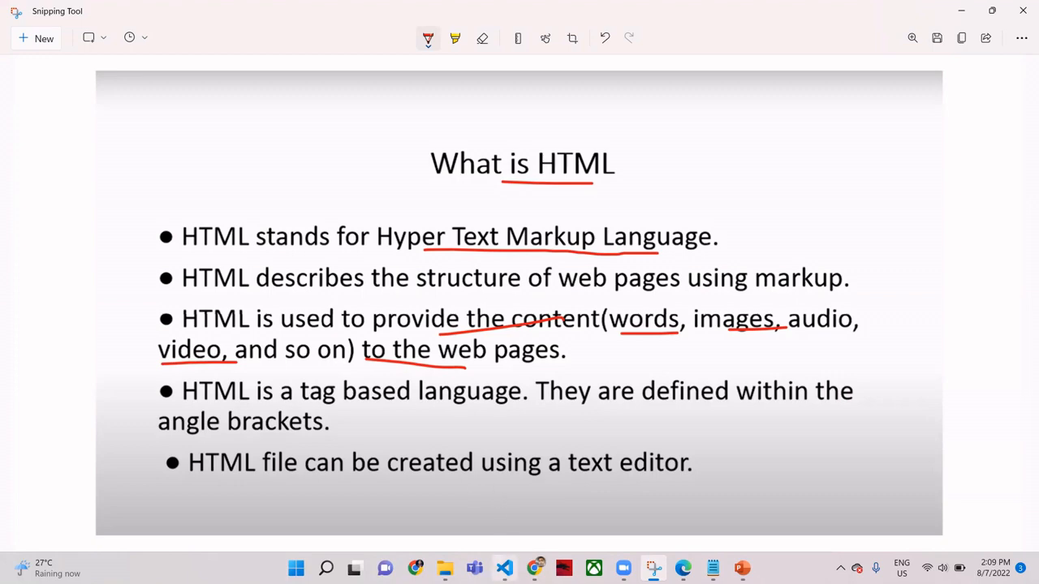
# Step: Switch to Visual Studio Code and select test.html in the Test folder's Explorer
pyautogui.click(503, 568)
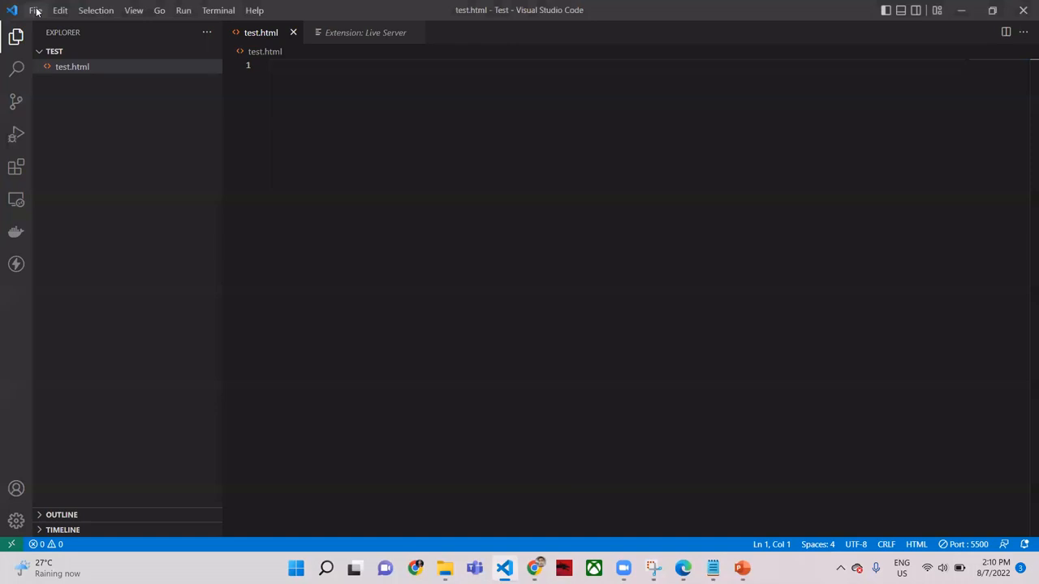
pyautogui.click(36, 10)
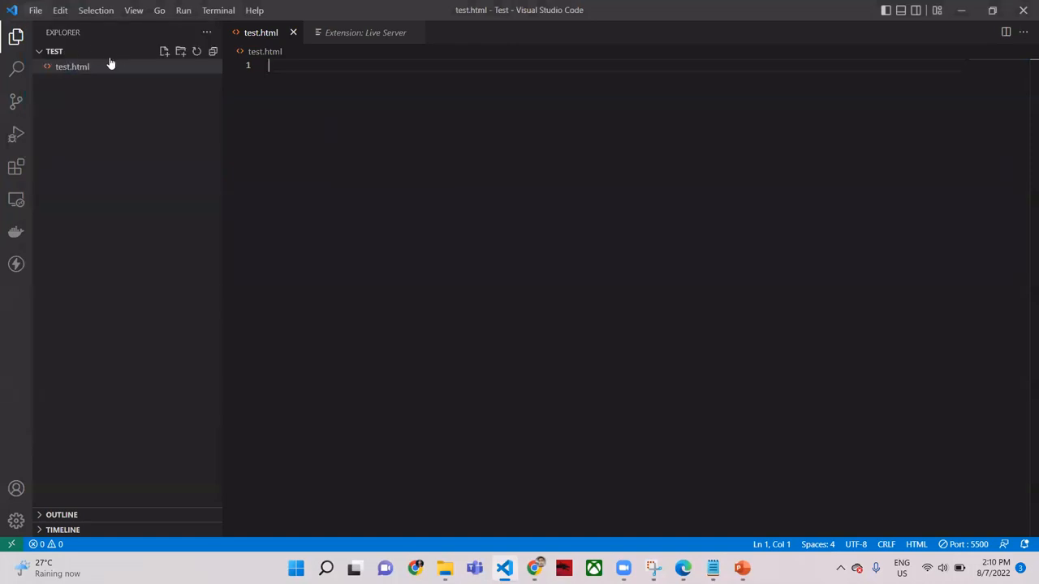
pyautogui.moveTo(164, 50)
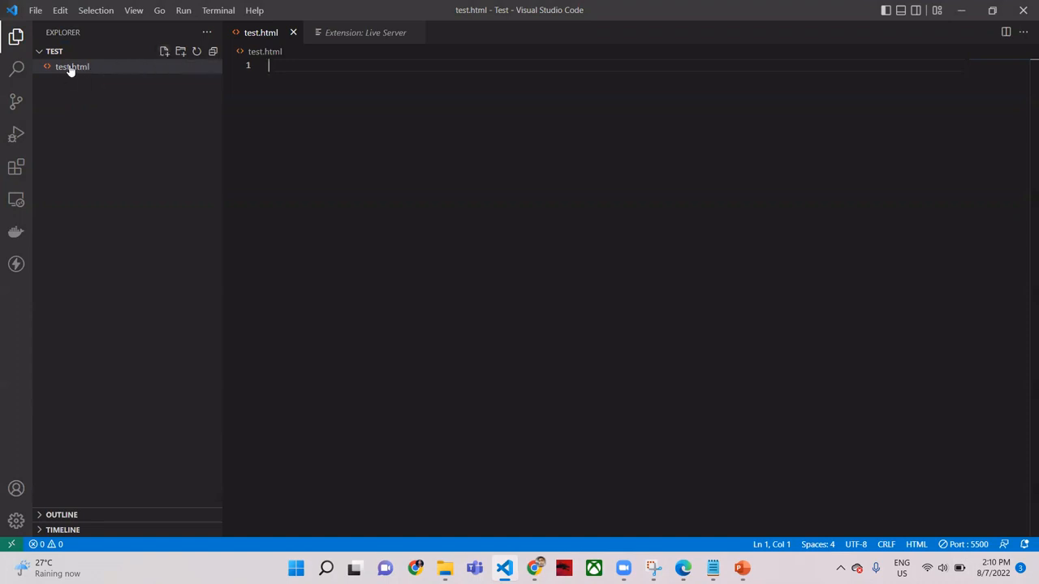
pyautogui.moveTo(87, 73)
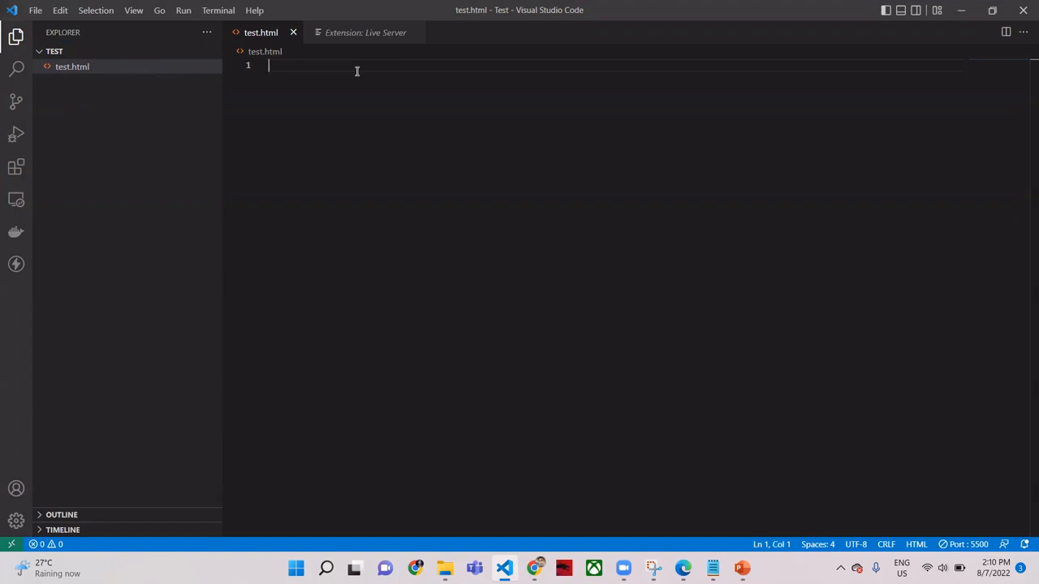
# Step: Expand the ! Emmet abbreviation into the HTML5 boilerplate with title Document
pyautogui.write('!')
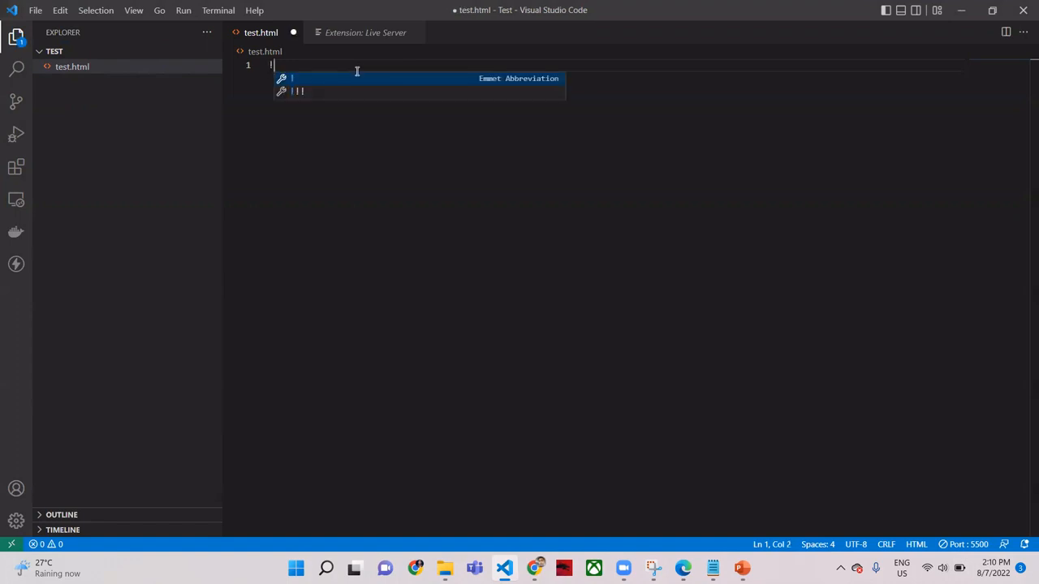
pyautogui.press('Tab')
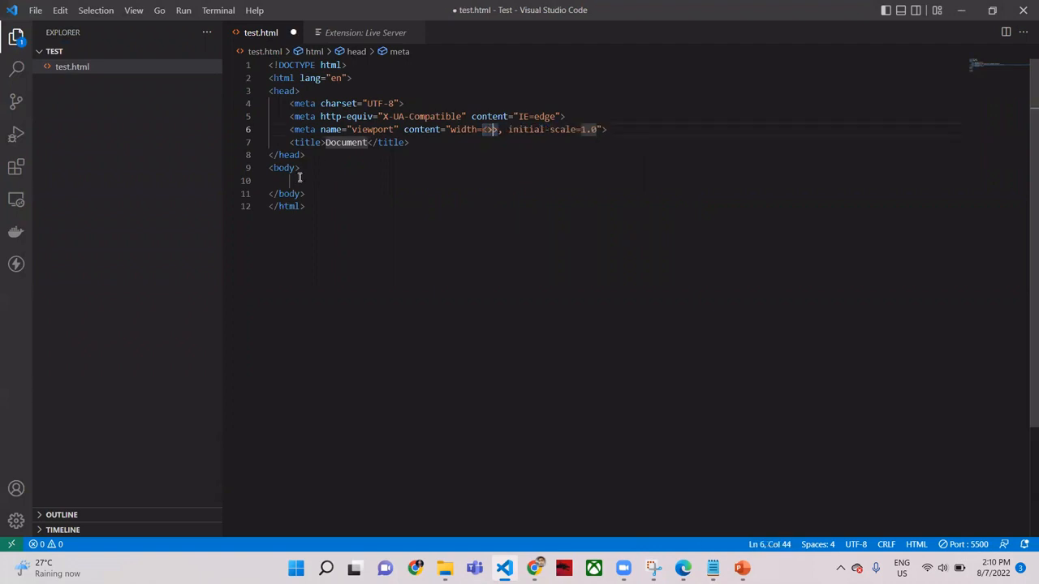
# Step: Insert an empty h1 element inside the body of test.html
pyautogui.click(302, 180)
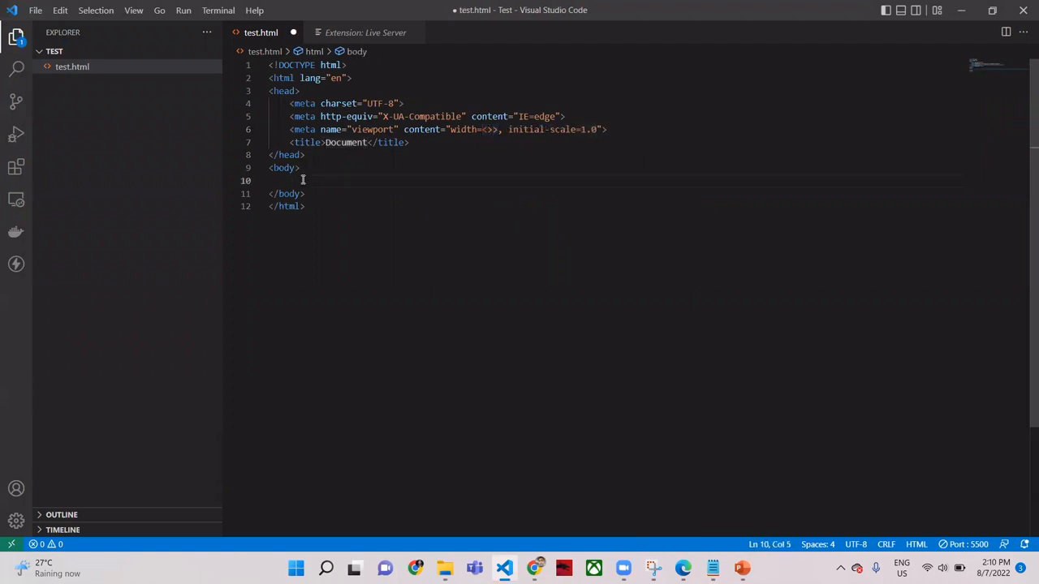
pyautogui.write('<>')
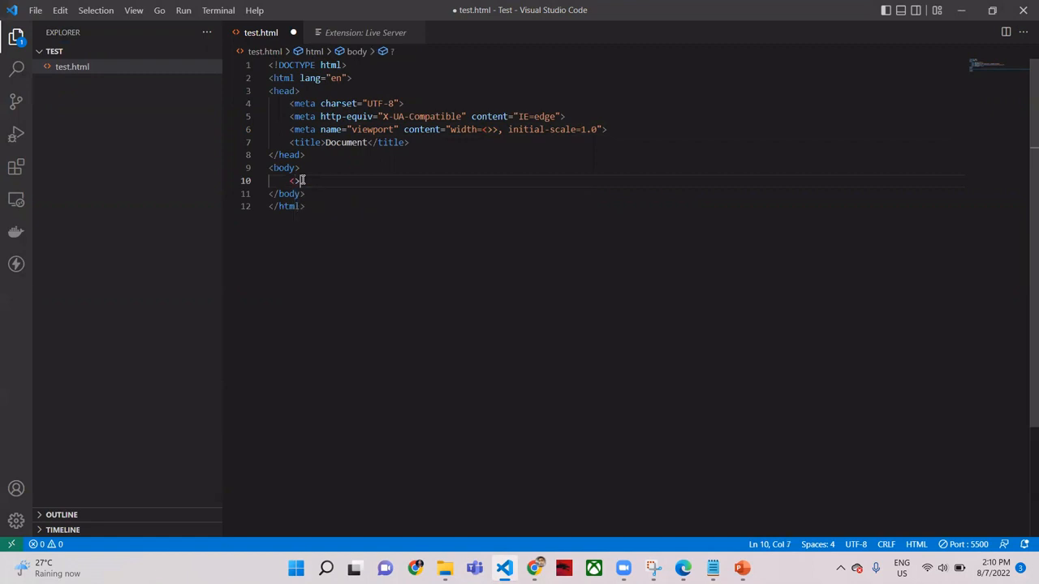
pyautogui.write('h1')
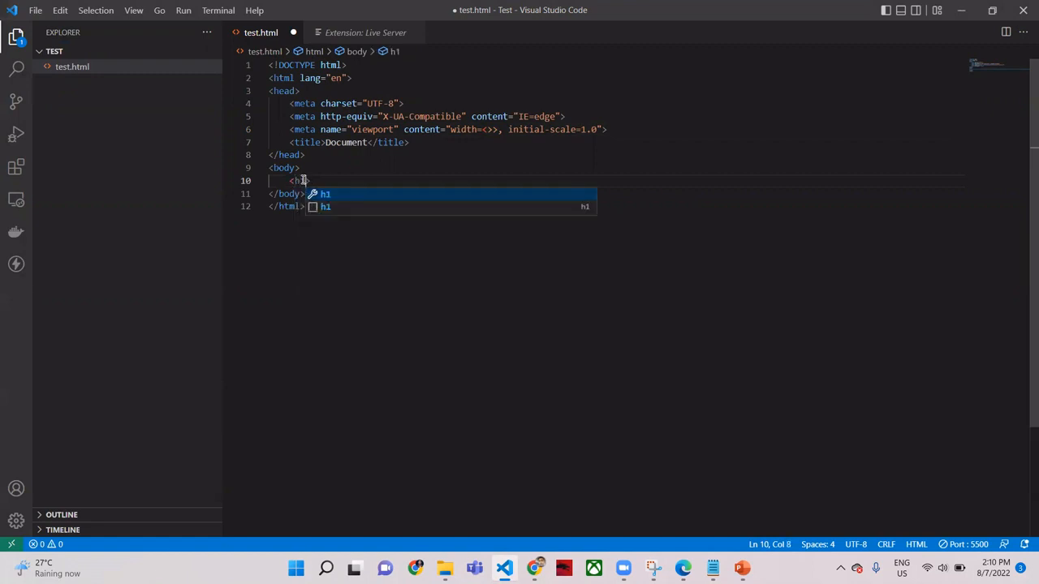
pyautogui.write('>')
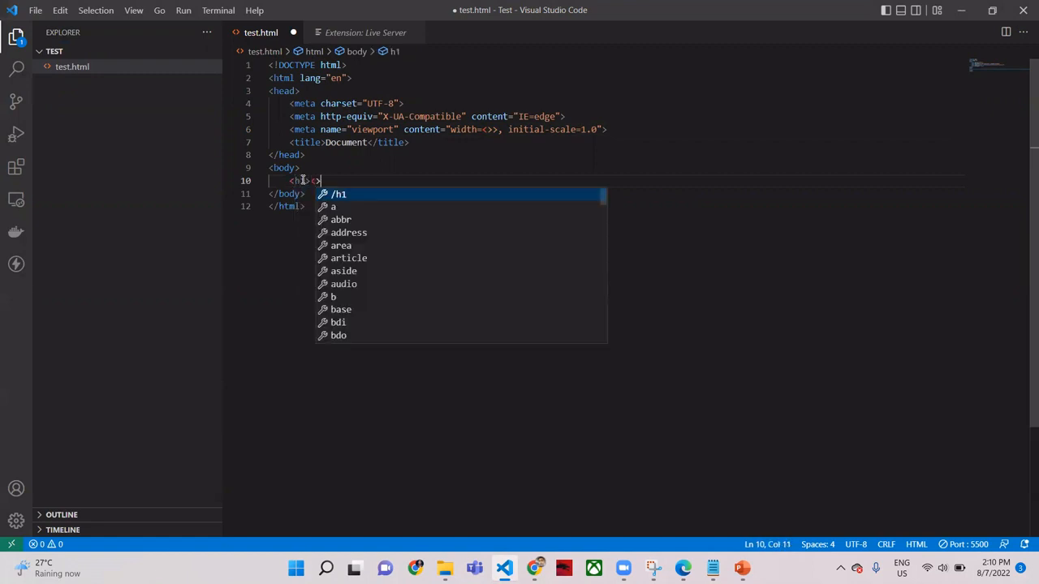
pyautogui.press('Escape')
pyautogui.write('/h1')
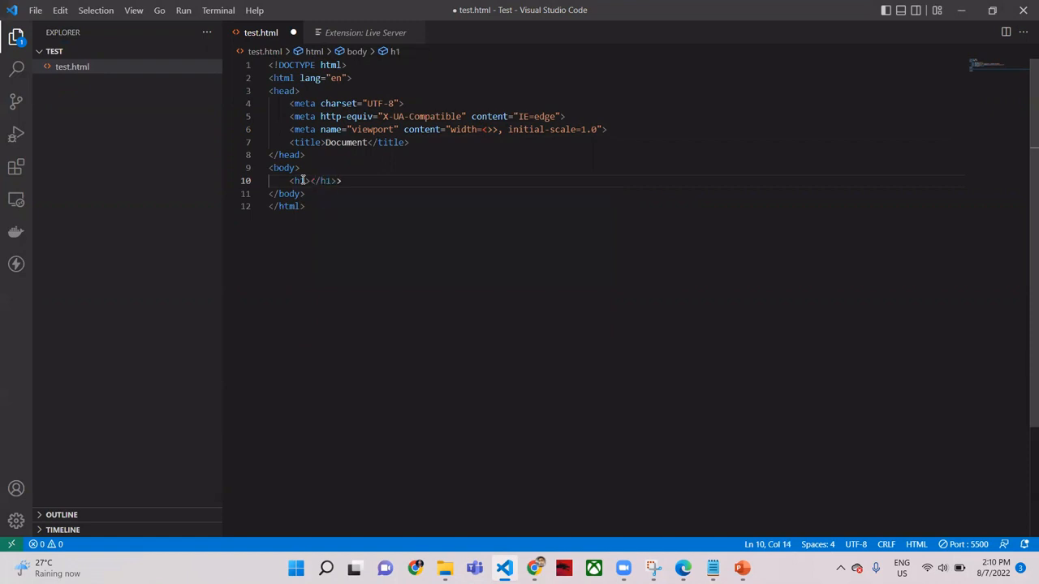
pyautogui.press('BackSpace')
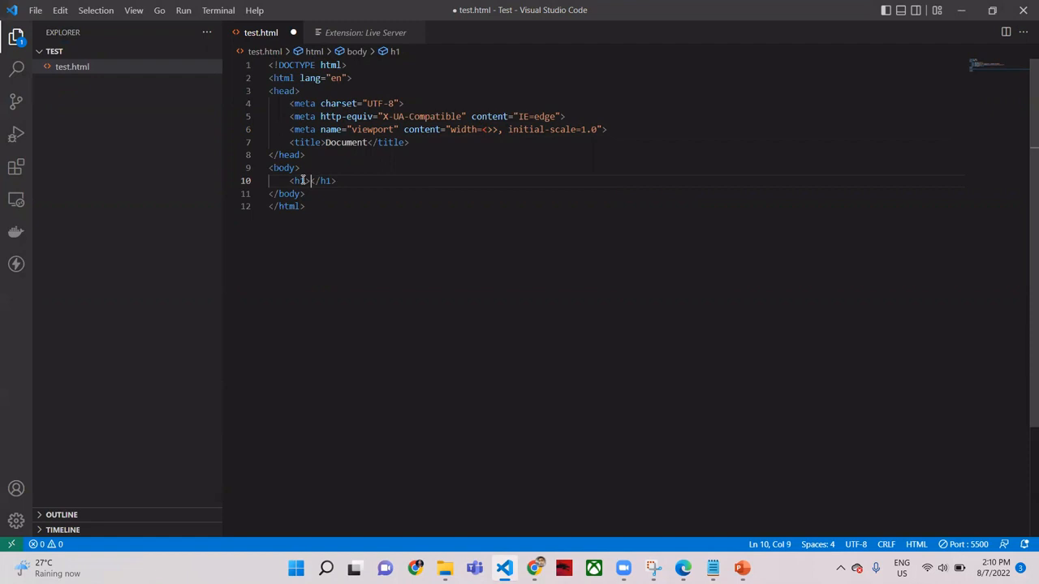
# Step: Fill the h1 with 'This is a heading one' and start a new line below it
pyautogui.write('H')
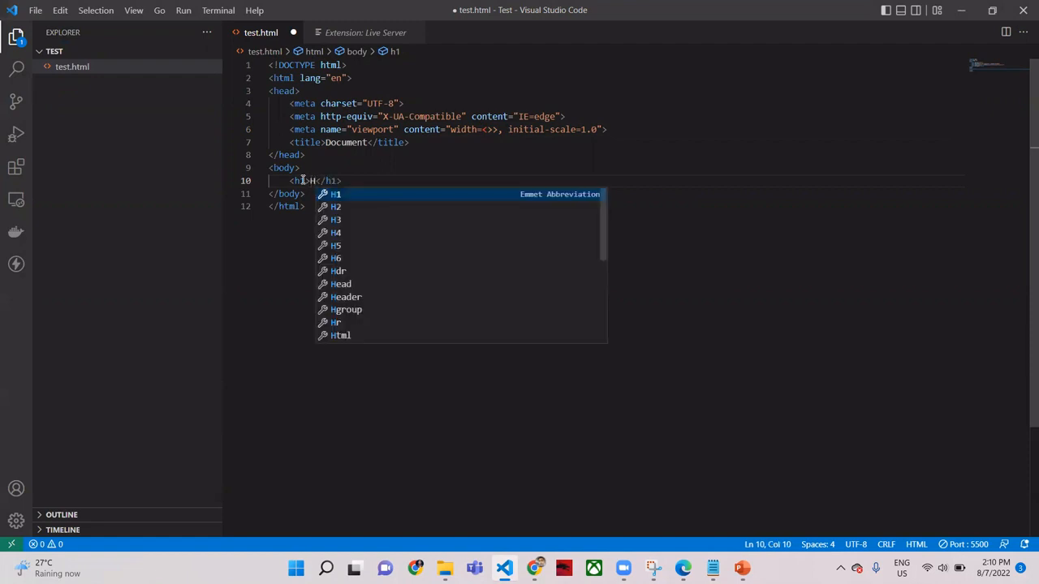
pyautogui.write('Heading')
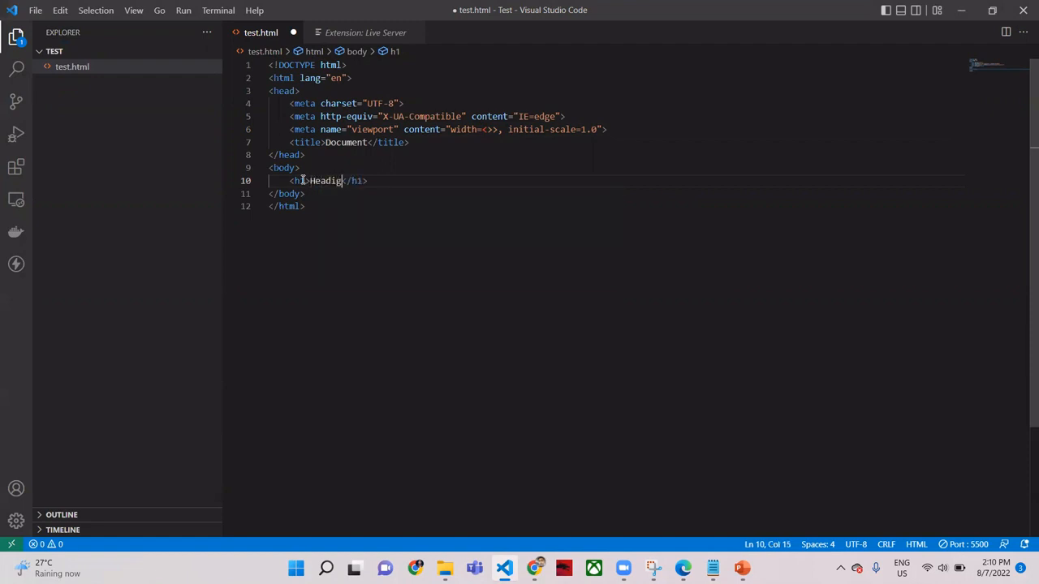
pyautogui.press('BackSpace')
pyautogui.write(' This is a ')
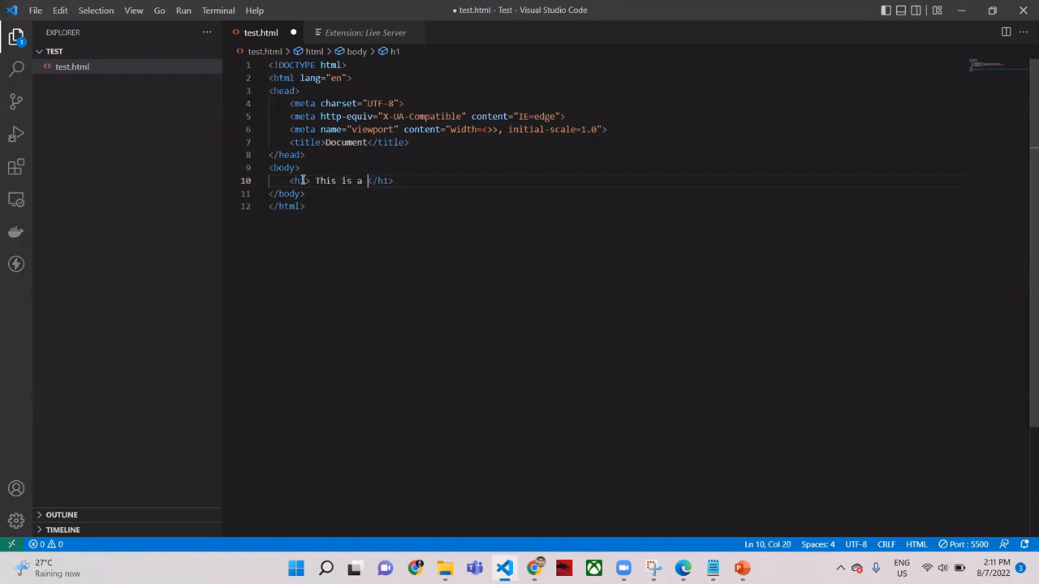
pyautogui.write('heading')
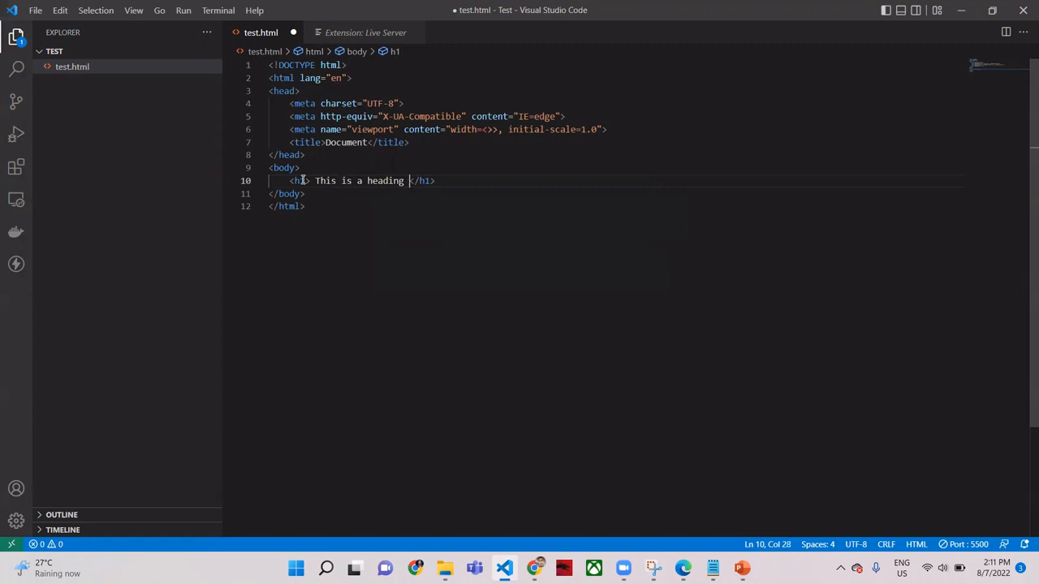
pyautogui.write('one')
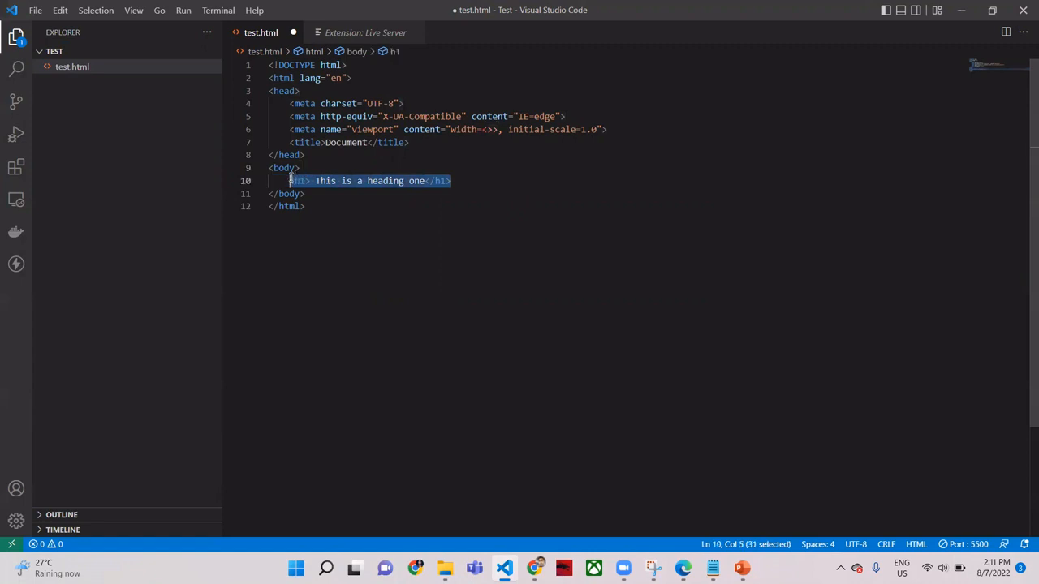
pyautogui.click(451, 180)
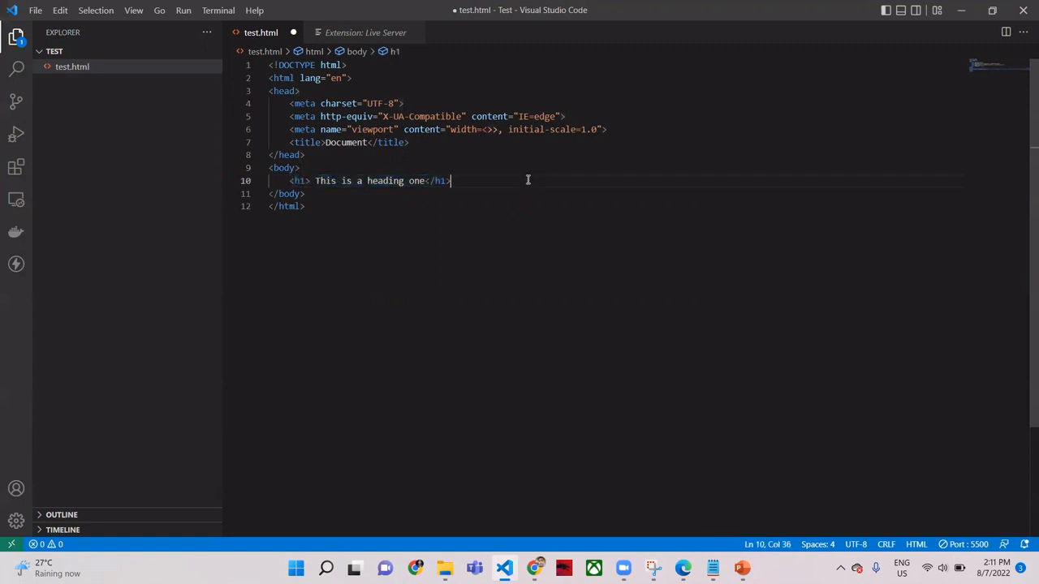
pyautogui.press('Enter')
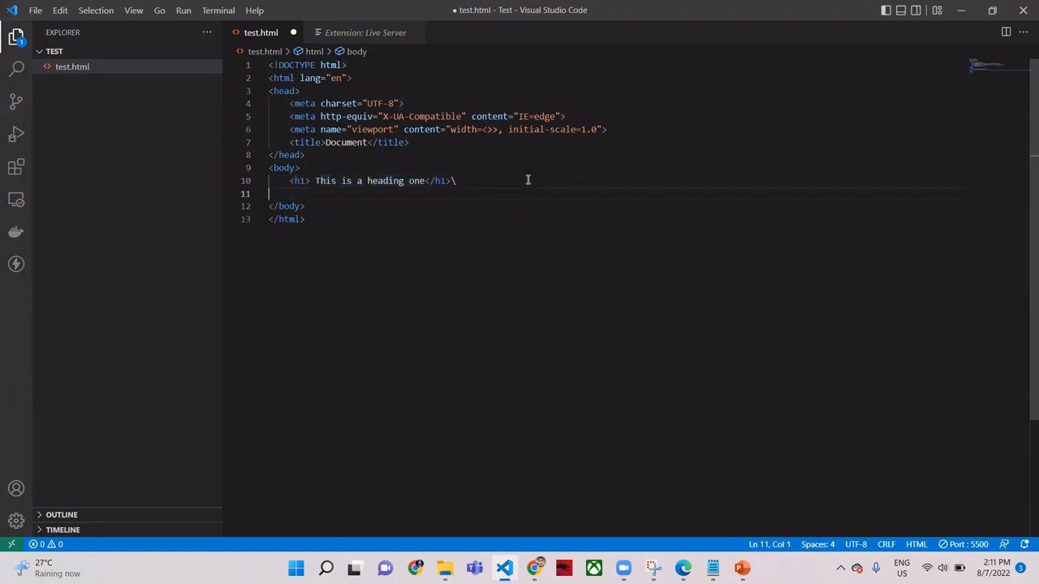
# Step: Add an h2 reading 'This is a heading two' from a pasted copy of the h1 line
pyautogui.press('Backspace')
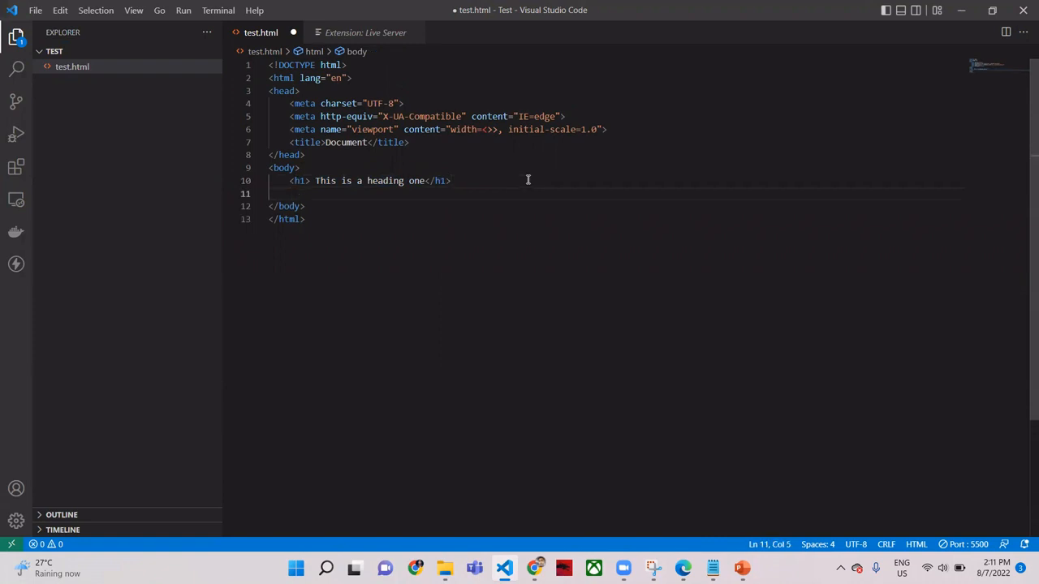
pyautogui.write('<h1> This is a heading one</h1>')
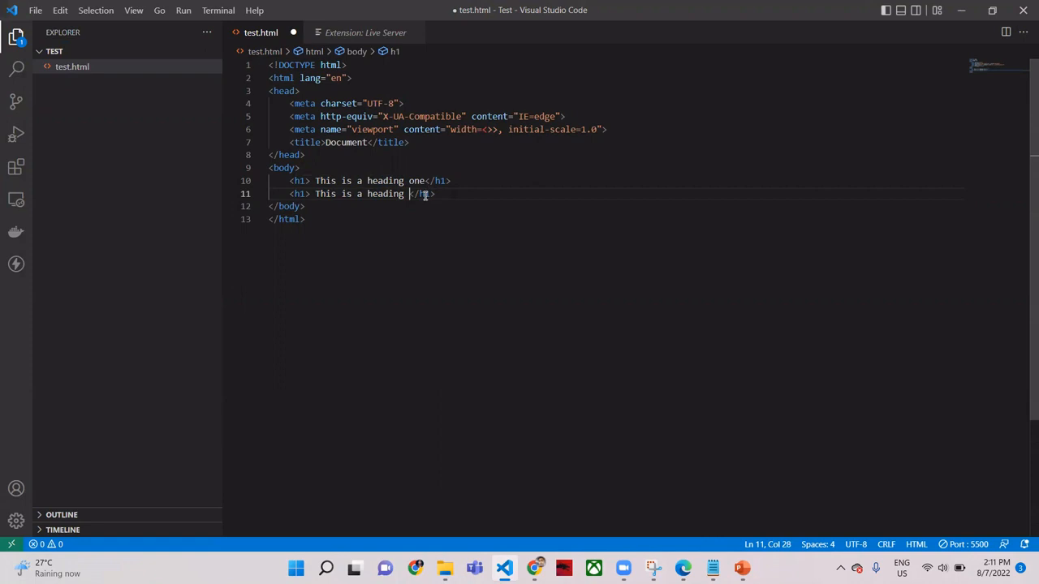
pyautogui.write('t')
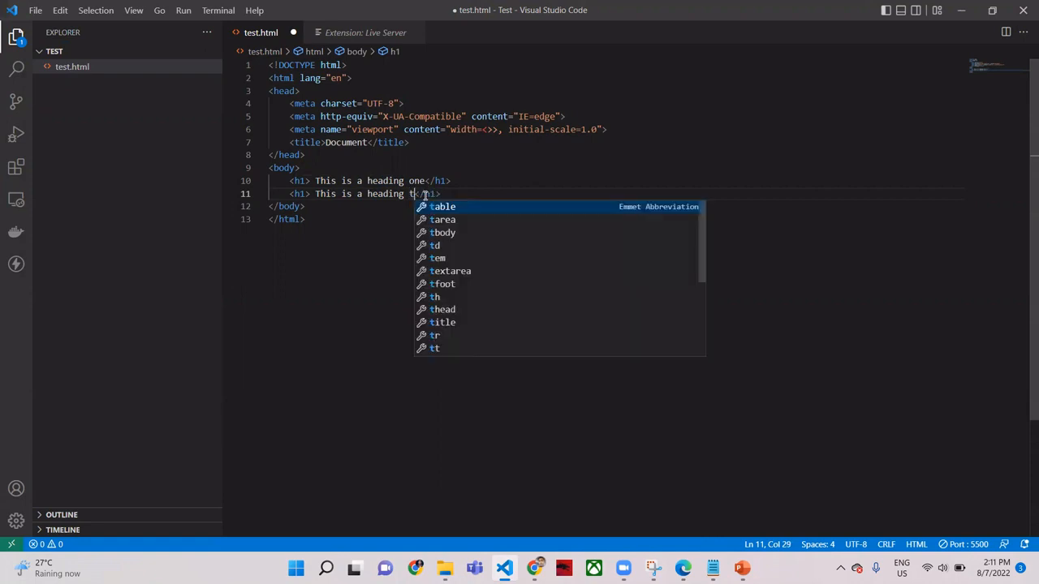
pyautogui.write('wo')
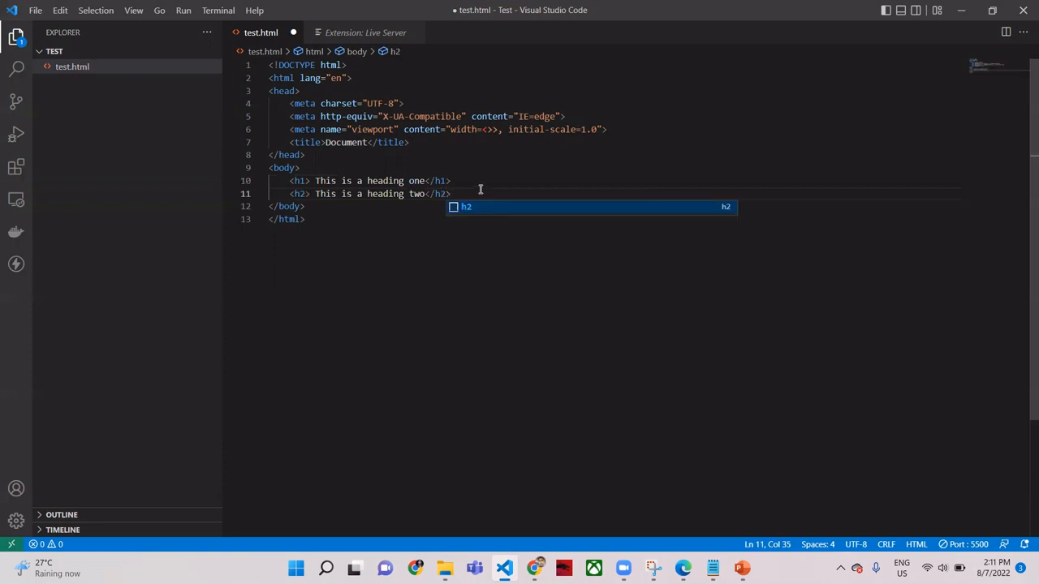
pyautogui.press('Enter')
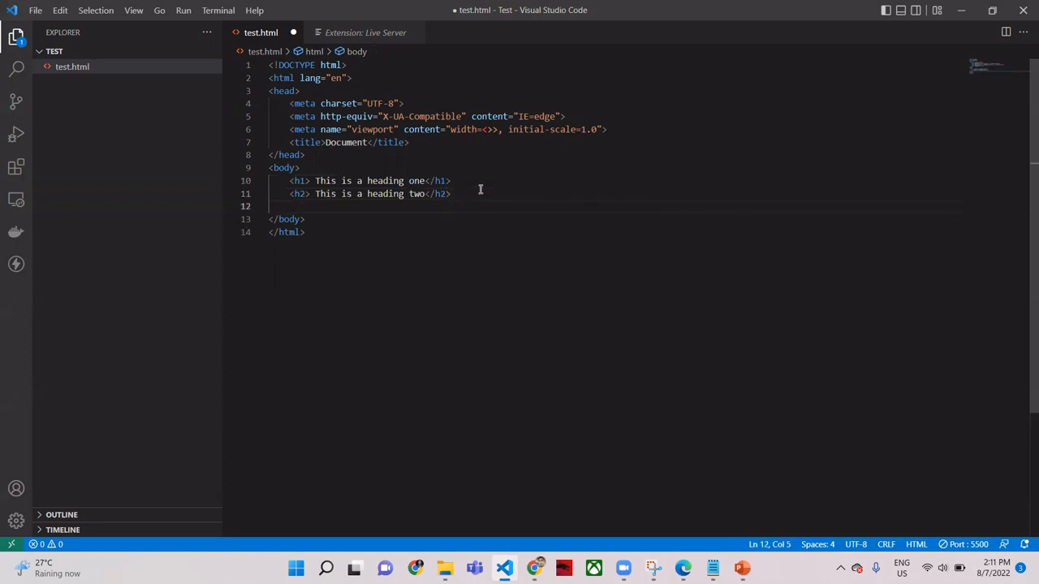
# Step: Add an h3 reading 'This is a heading three' from another pasted copy
pyautogui.write('<h1> This is a heading one</h1>')
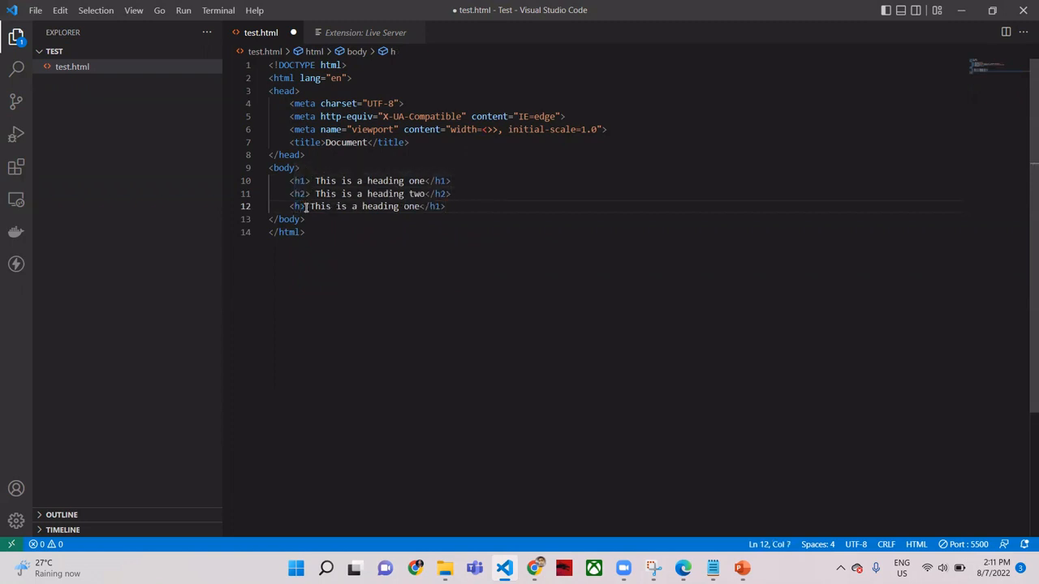
pyautogui.write('3')
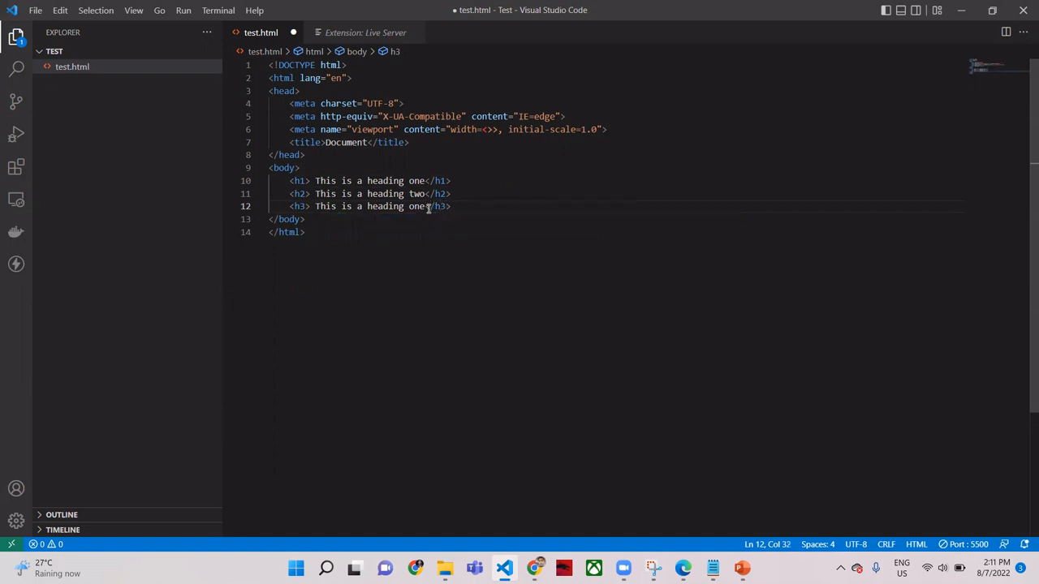
pyautogui.press('Backspace')
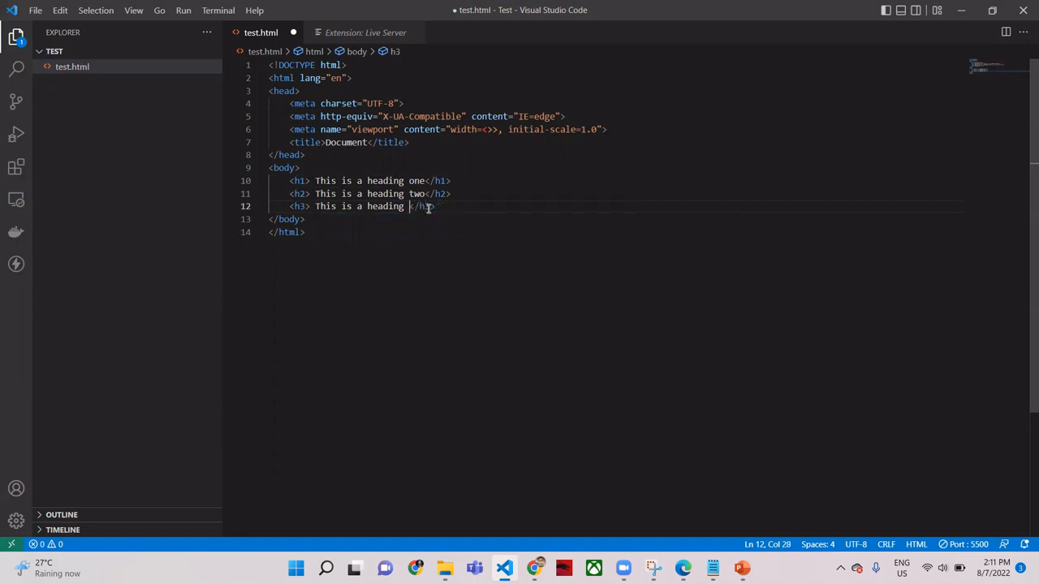
pyautogui.write('h')
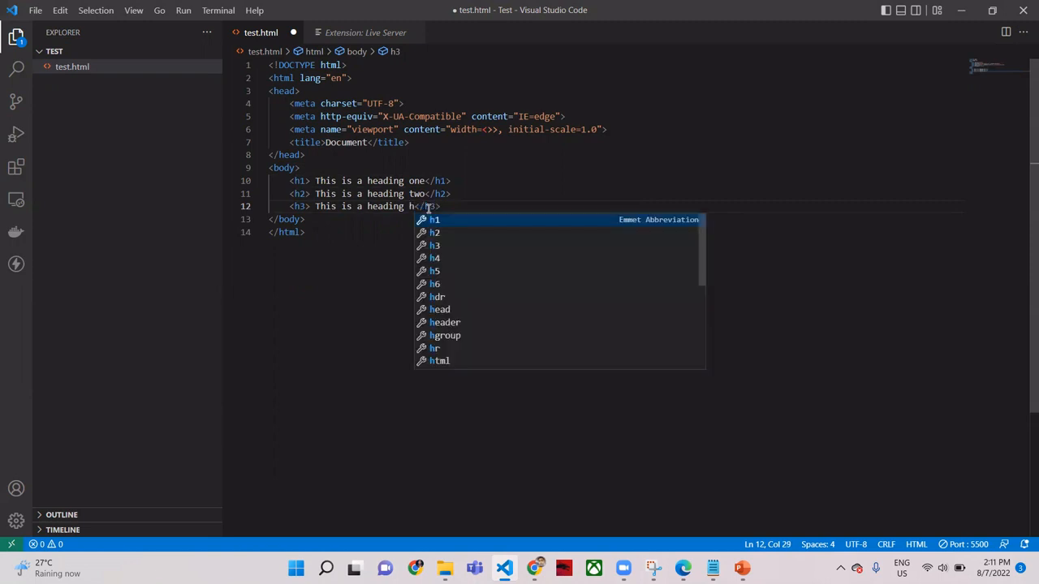
pyautogui.write('t')
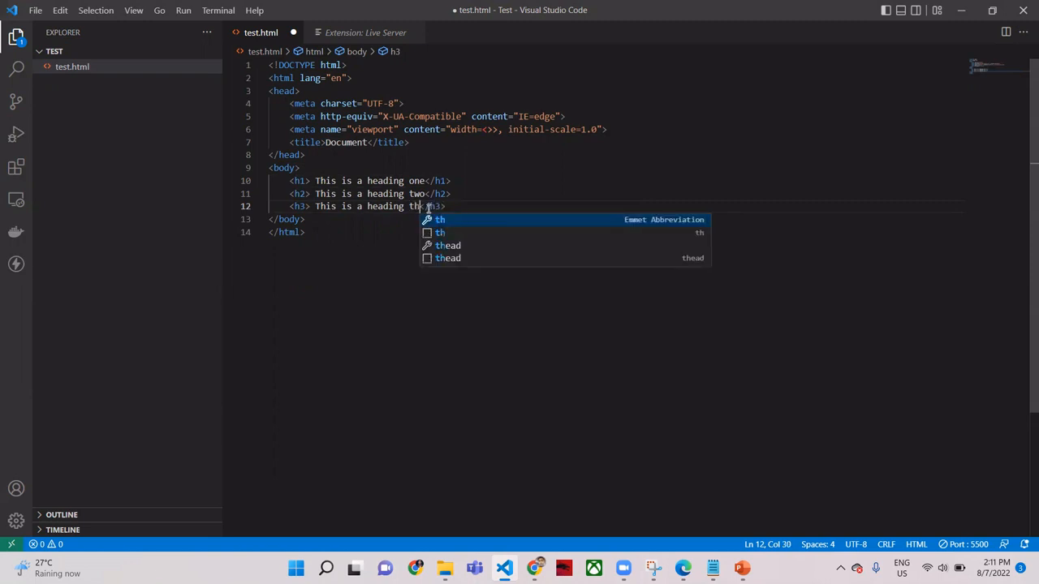
pyautogui.write('ree')
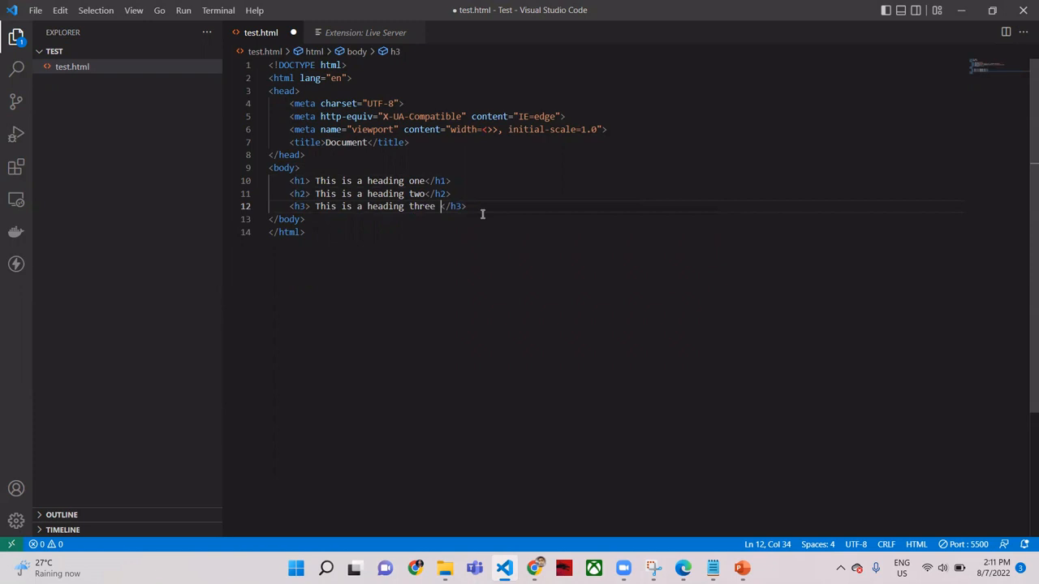
pyautogui.press('Enter')
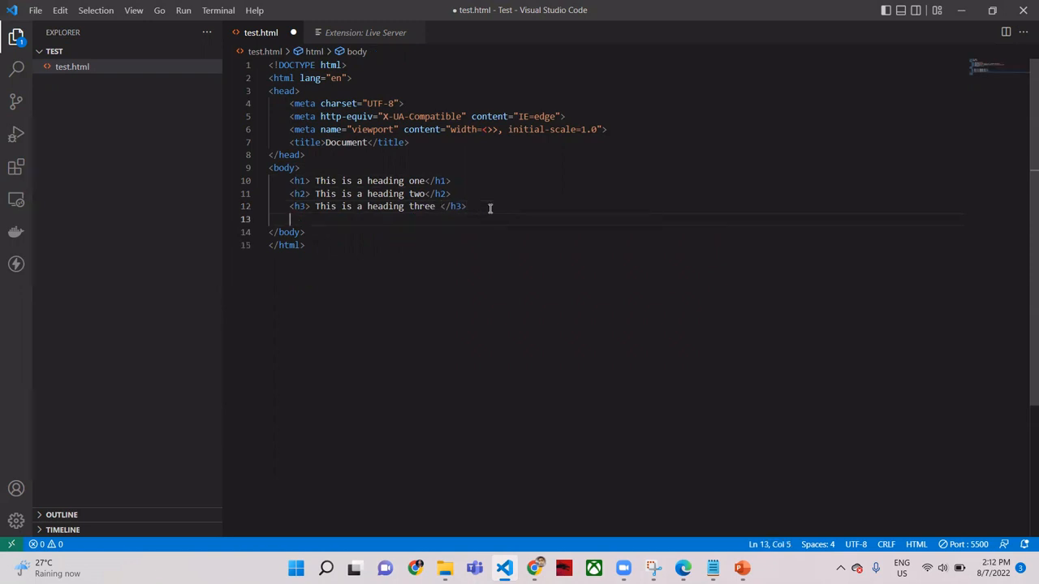
# Step: Add a p element reading 'this is a paragrap' below the headings and save test.html
pyautogui.write('<>')
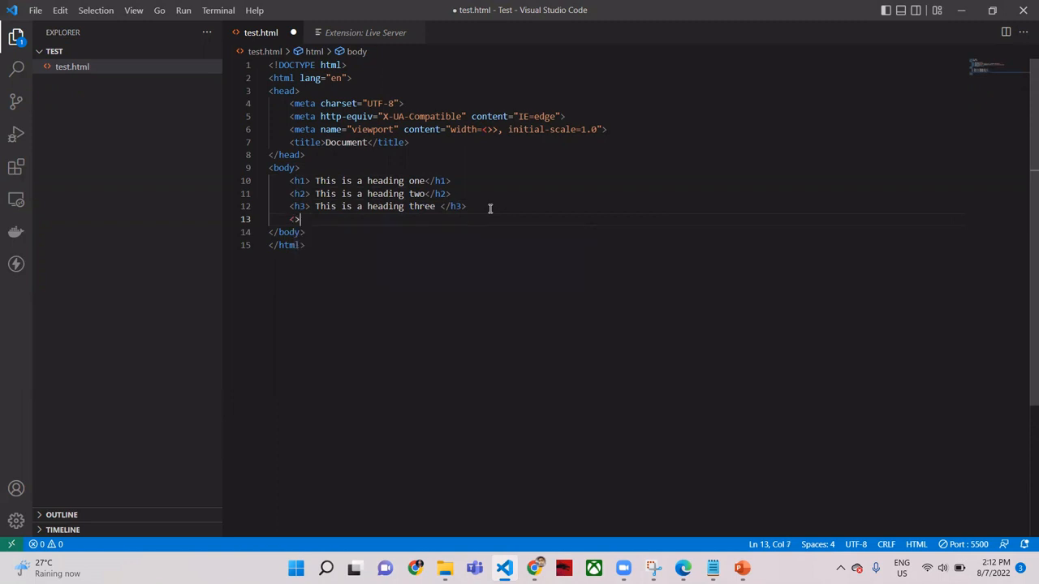
pyautogui.write('p')
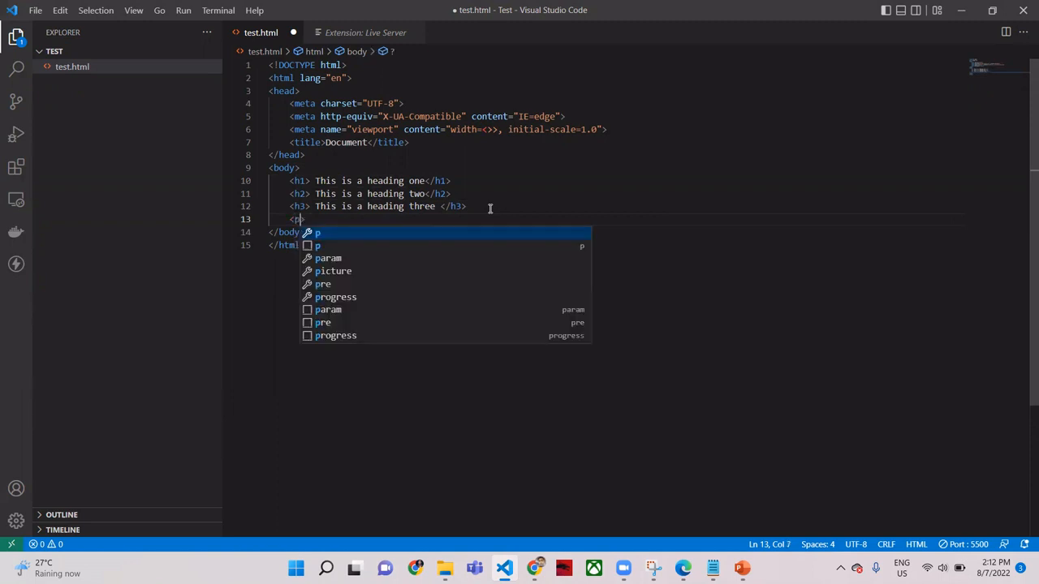
pyautogui.press('Escape')
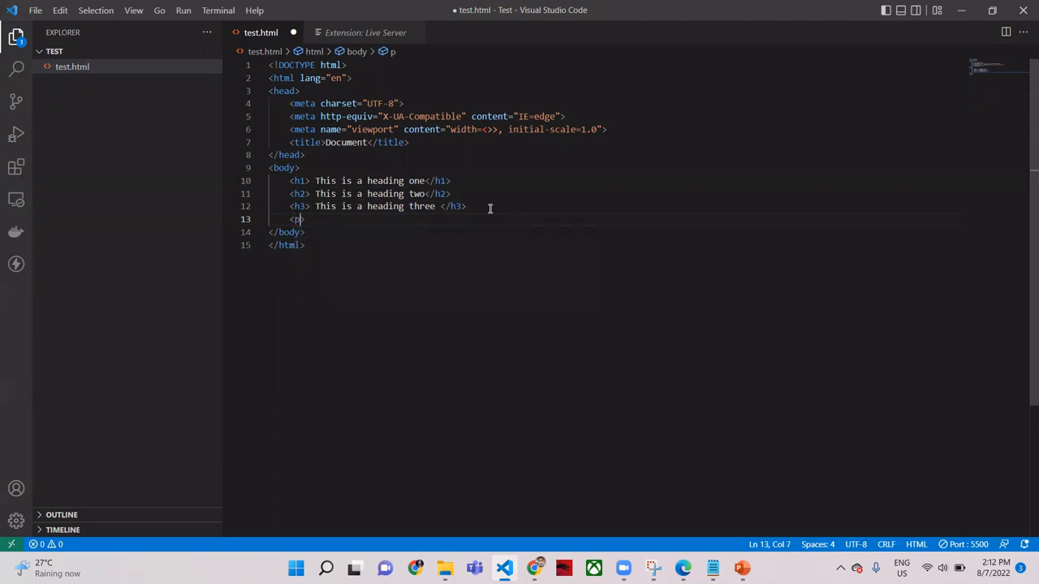
pyautogui.write('></p>')
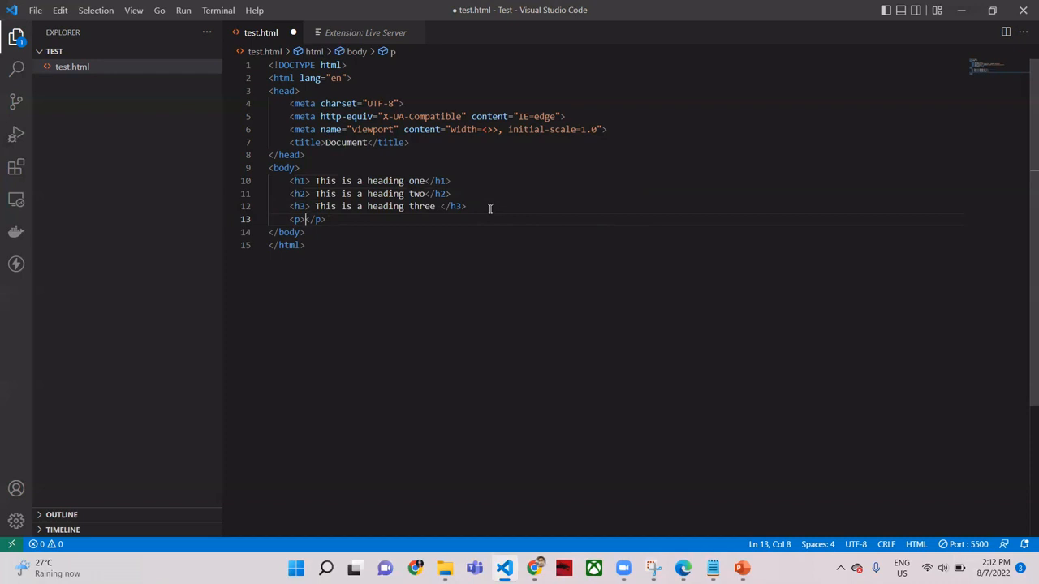
pyautogui.write('this')
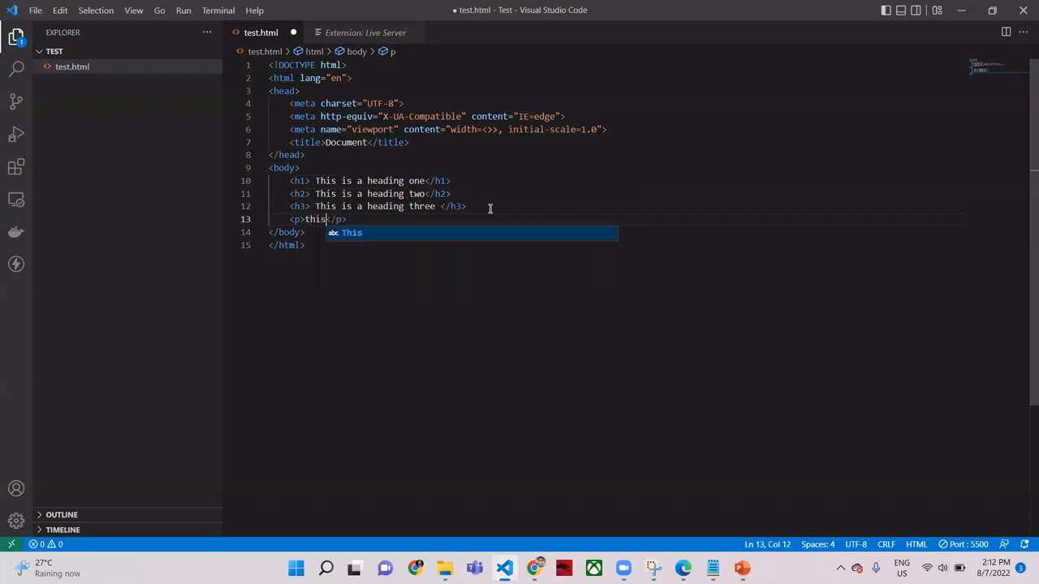
pyautogui.write('ia')
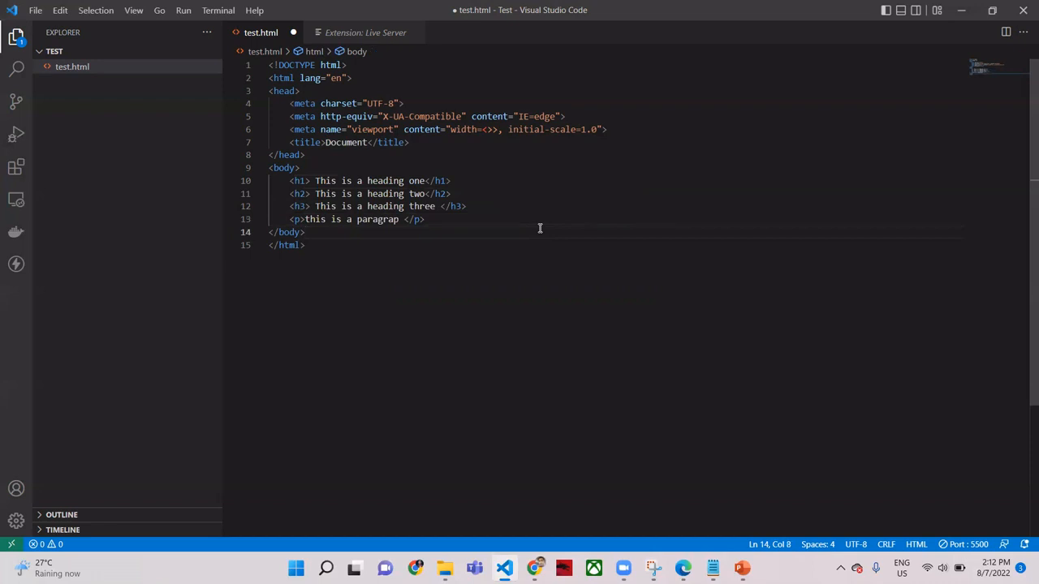
pyautogui.press('ctrl+s')
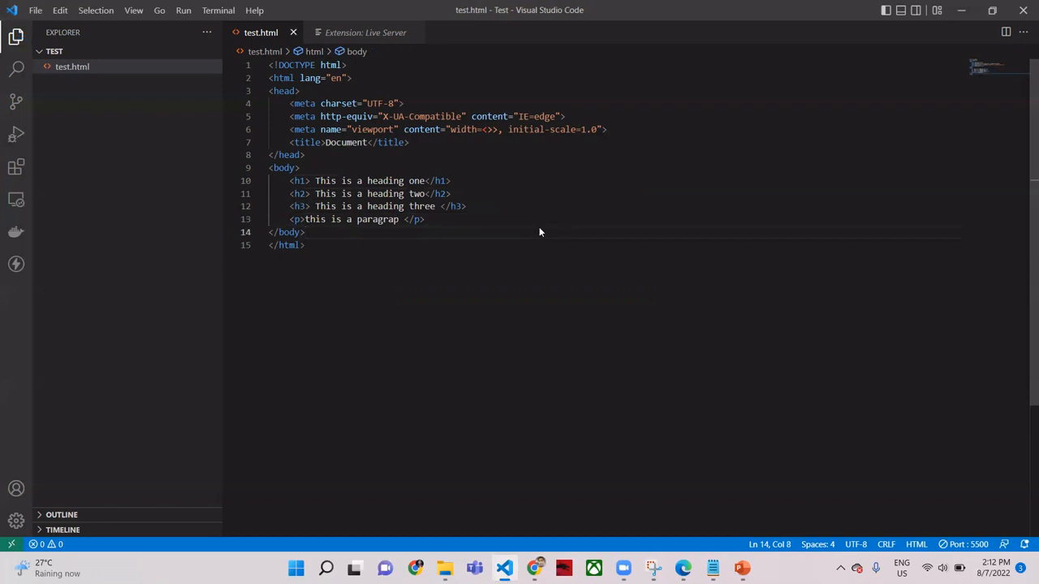
# Step: Choose Open with Live Server for test.html and check the Live Server extension
pyautogui.rightClick(540, 232)
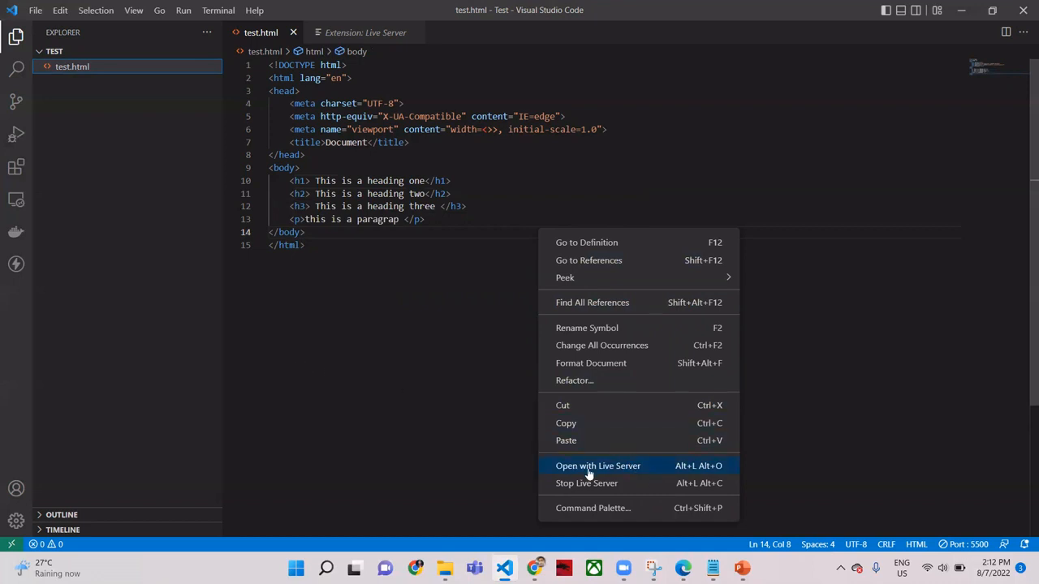
pyautogui.moveTo(623, 470)
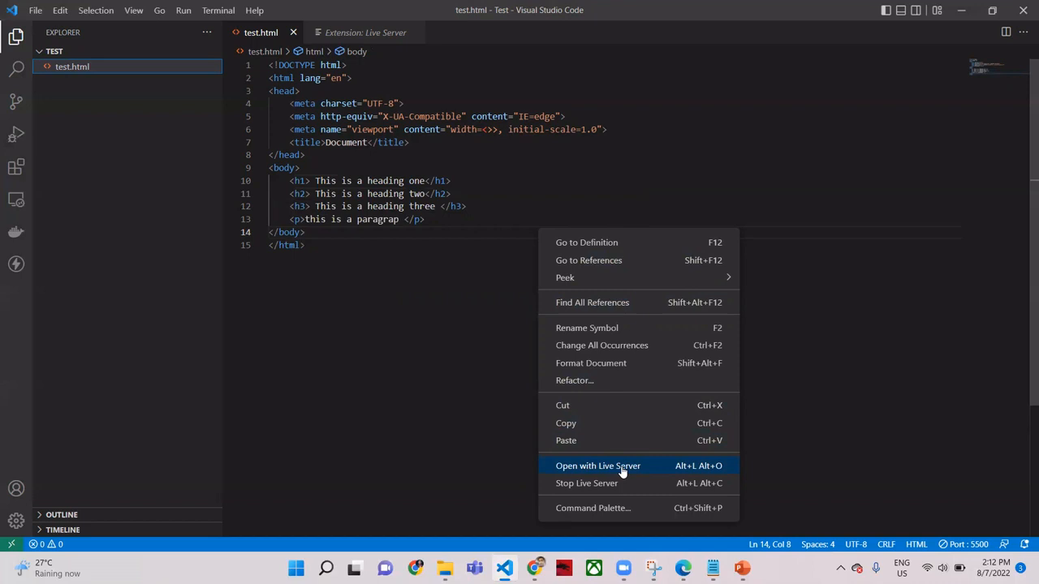
pyautogui.click(526, 286)
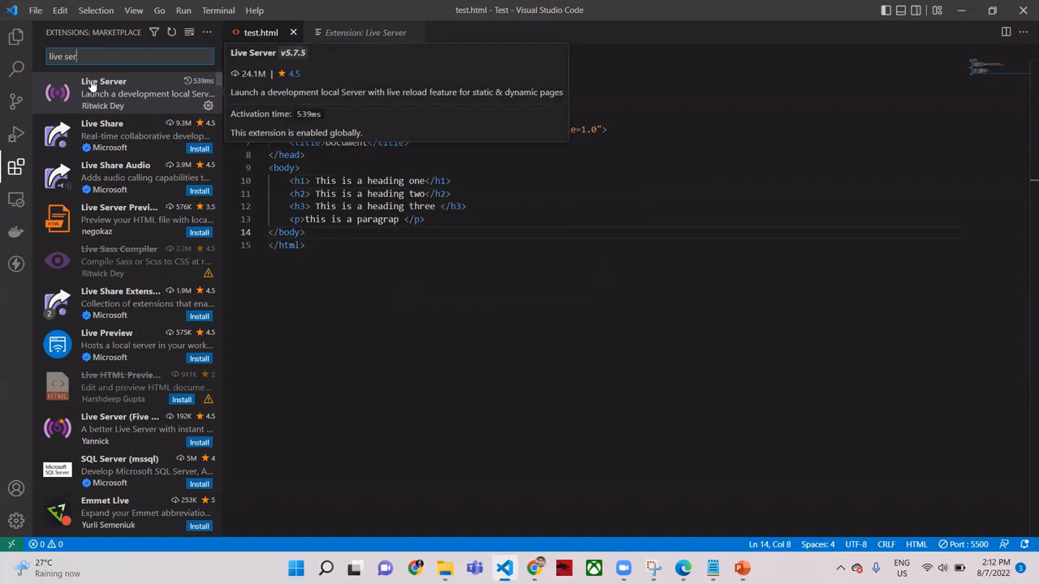
pyautogui.click(121, 91)
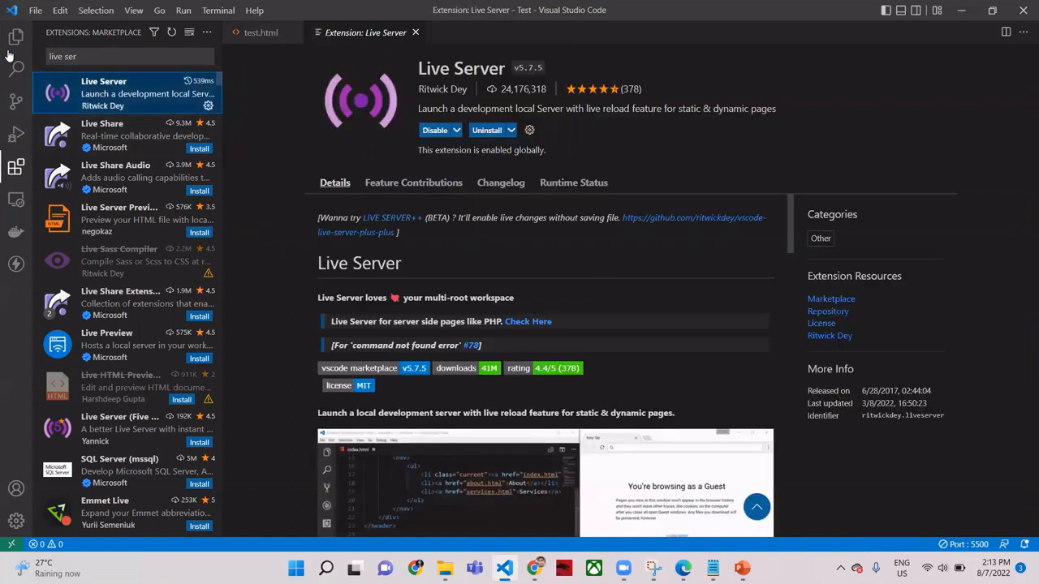
pyautogui.click(10, 39)
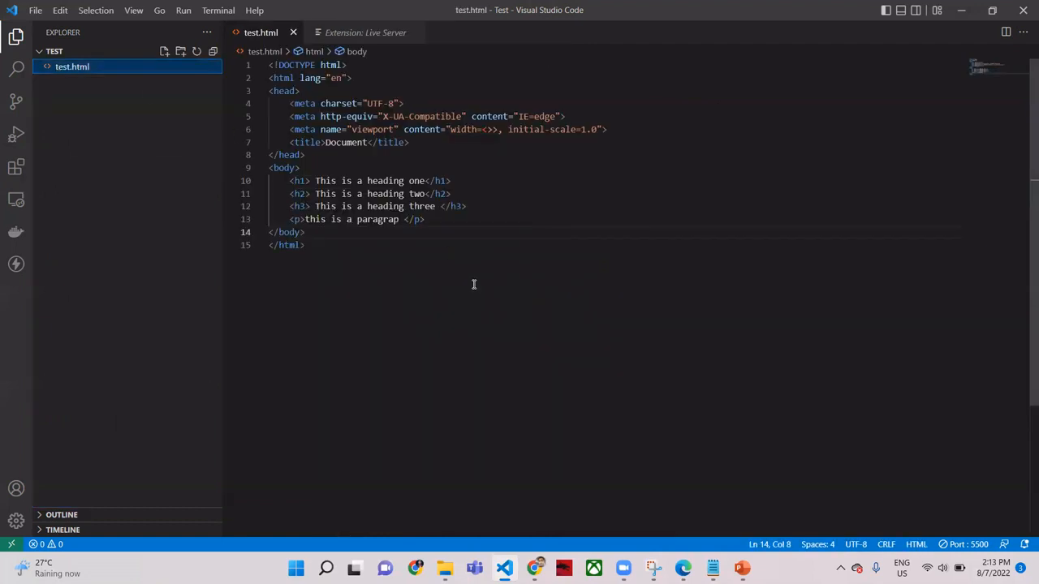
# Step: Serve test.html with Live Server again so it opens in the browser
pyautogui.rightClick(474, 260)
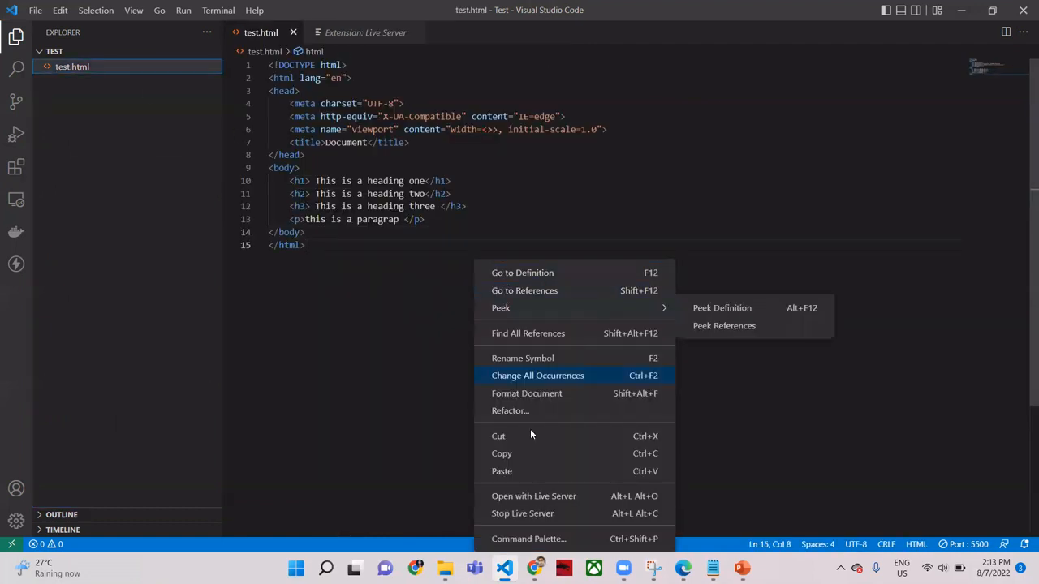
pyautogui.moveTo(540, 500)
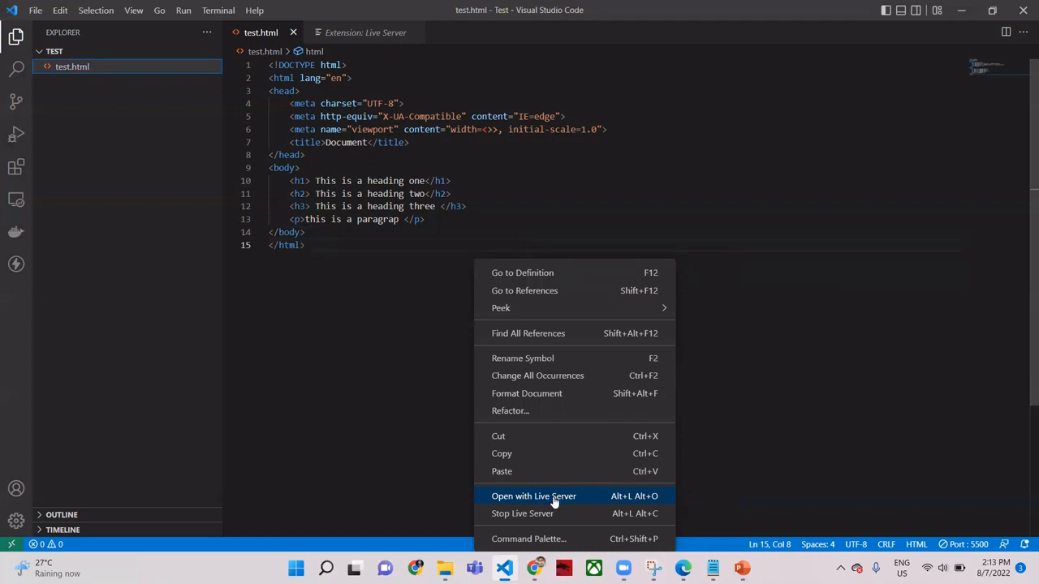
pyautogui.click(534, 497)
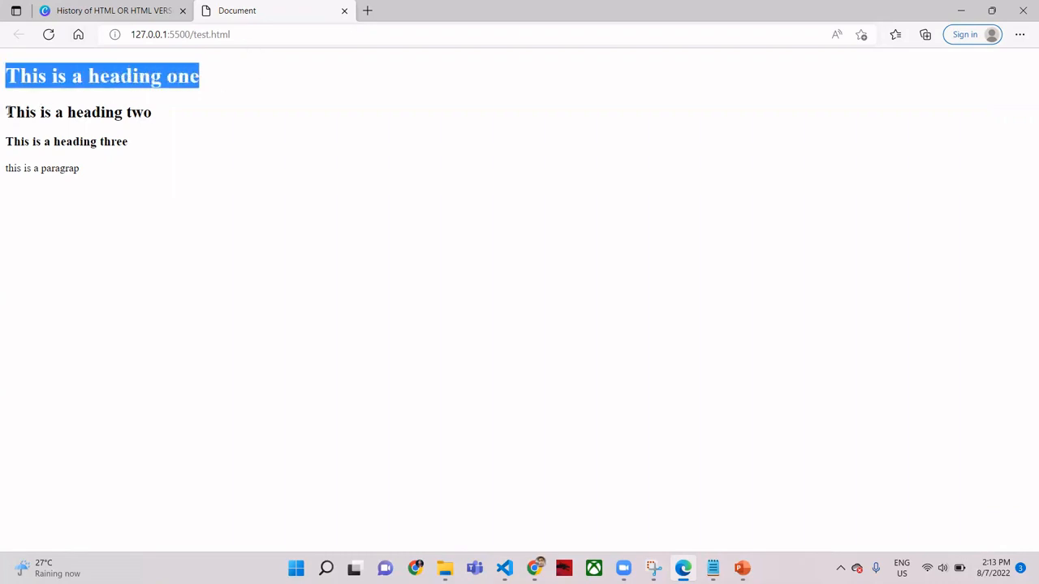
pyautogui.doubleClick(78, 112)
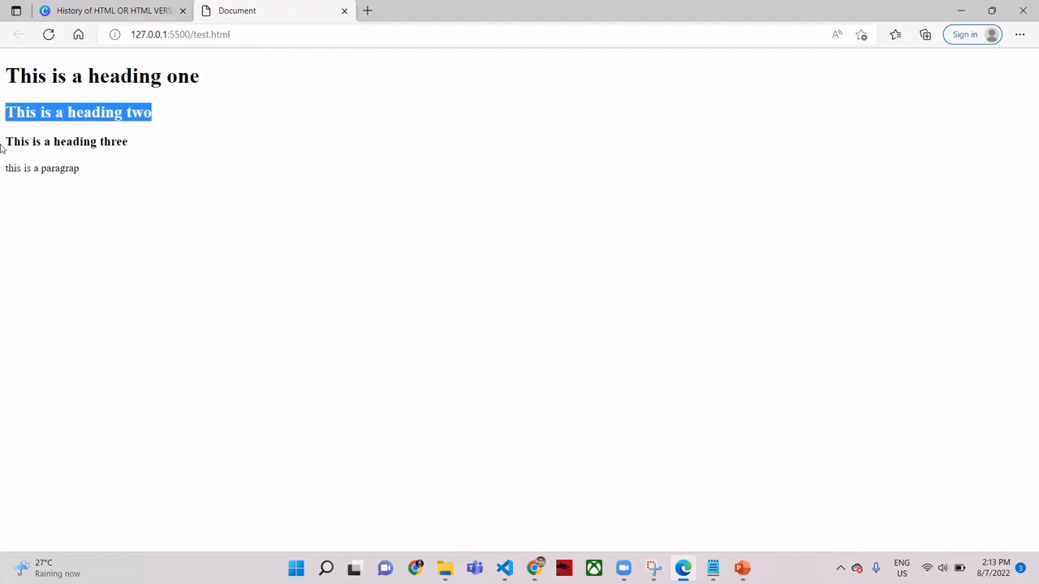
pyautogui.tripleClick(67, 142)
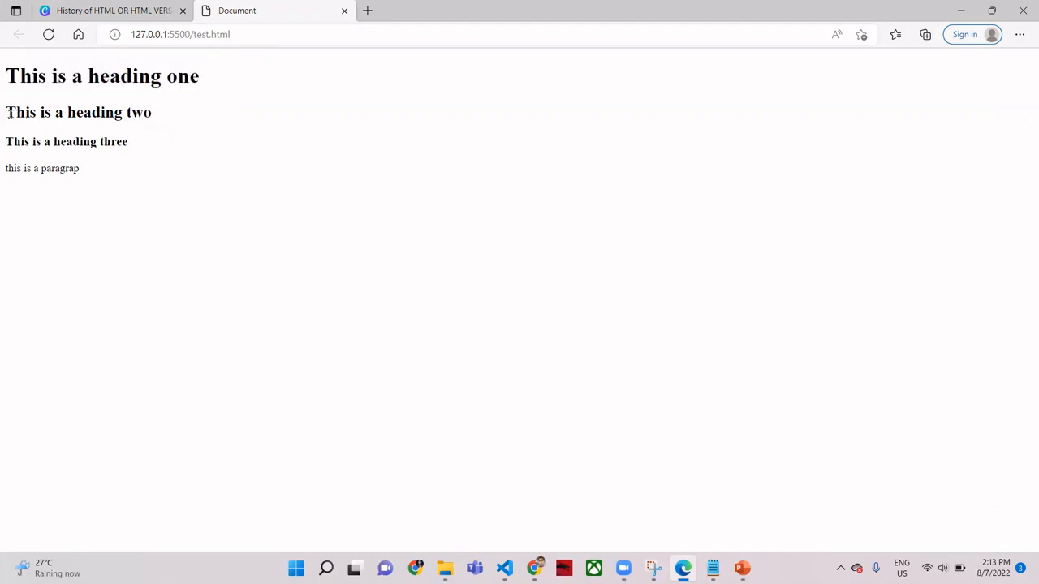
pyautogui.tripleClick(78, 112)
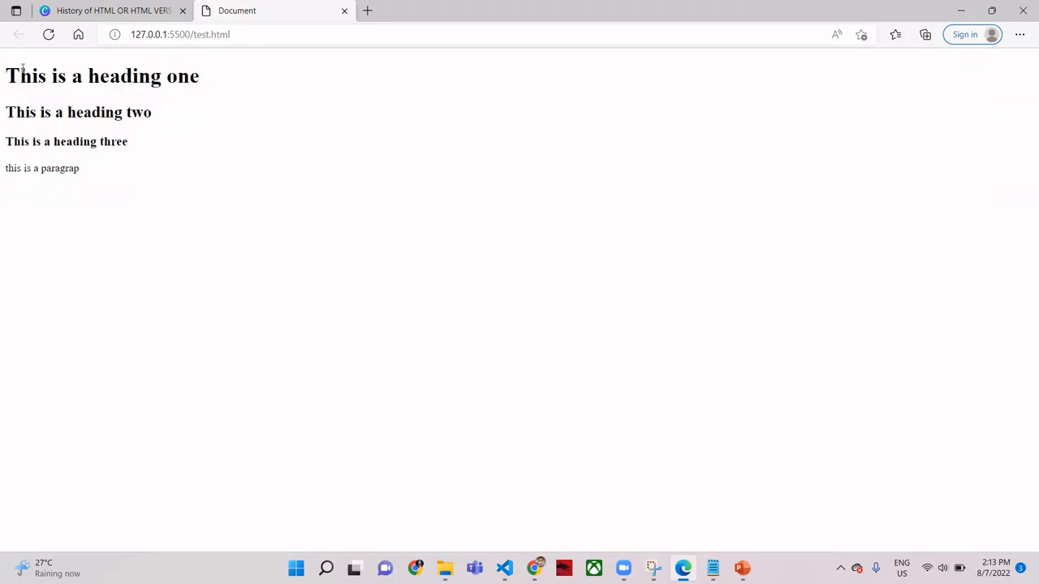
pyautogui.moveTo(32, 141)
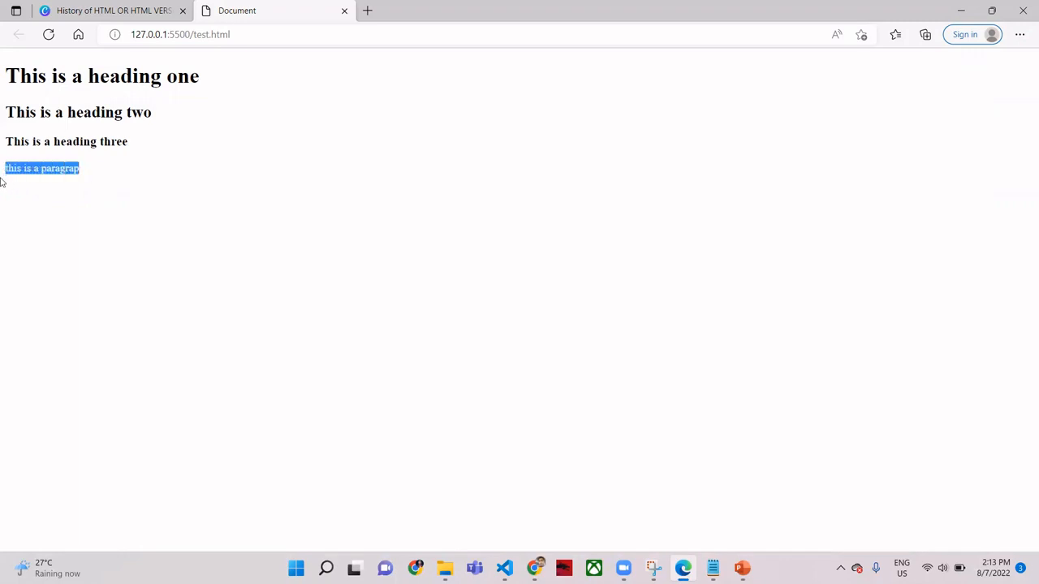
pyautogui.click(516, 511)
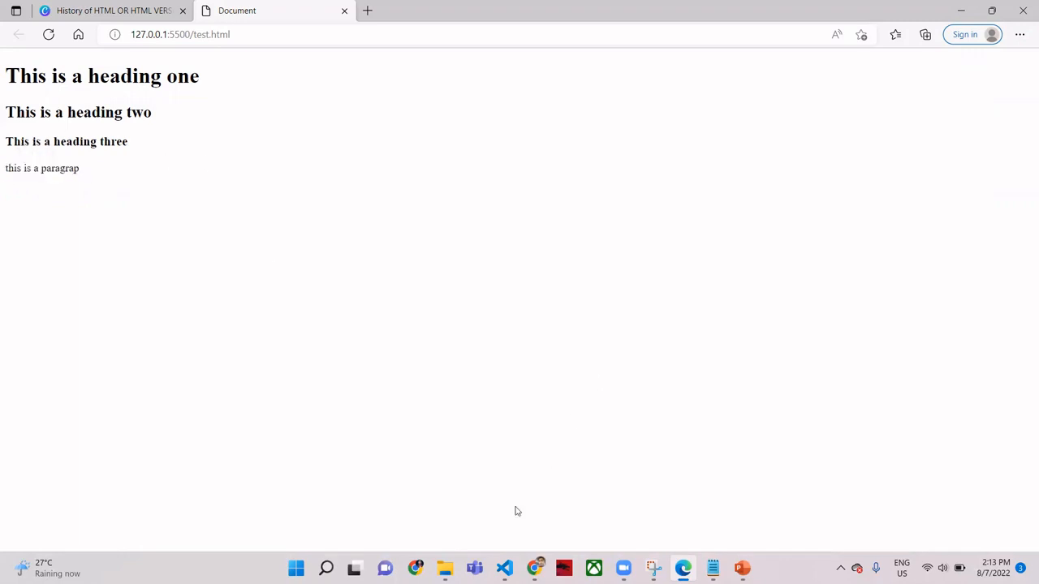
pyautogui.click(503, 568)
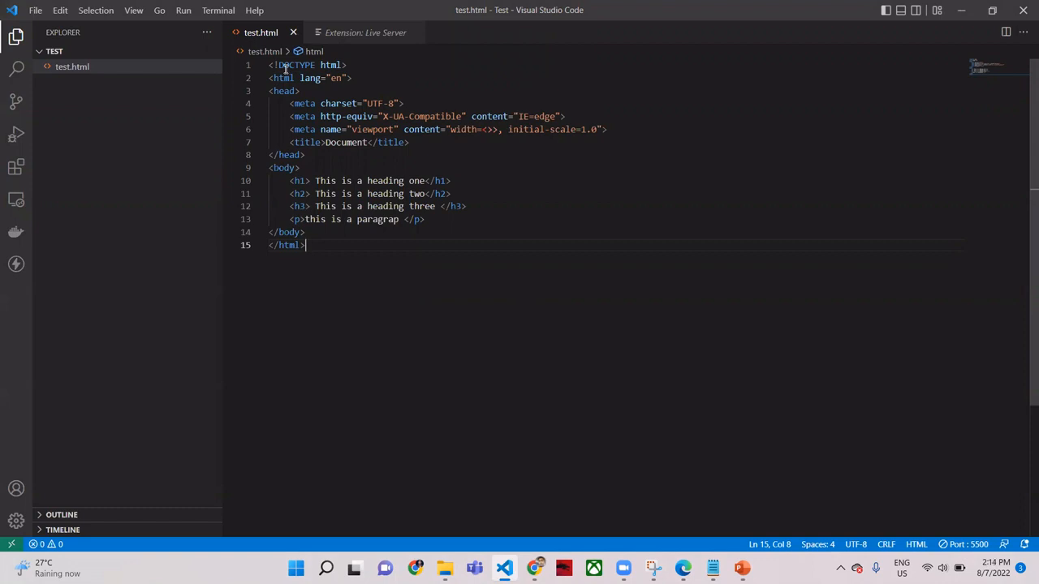
pyautogui.moveTo(282, 78)
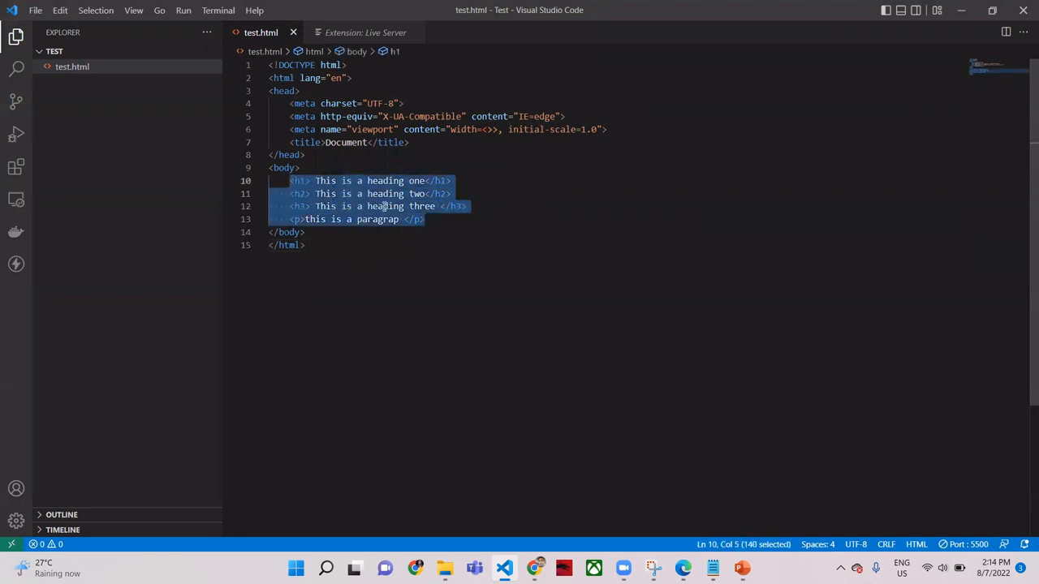
pyautogui.click(274, 245)
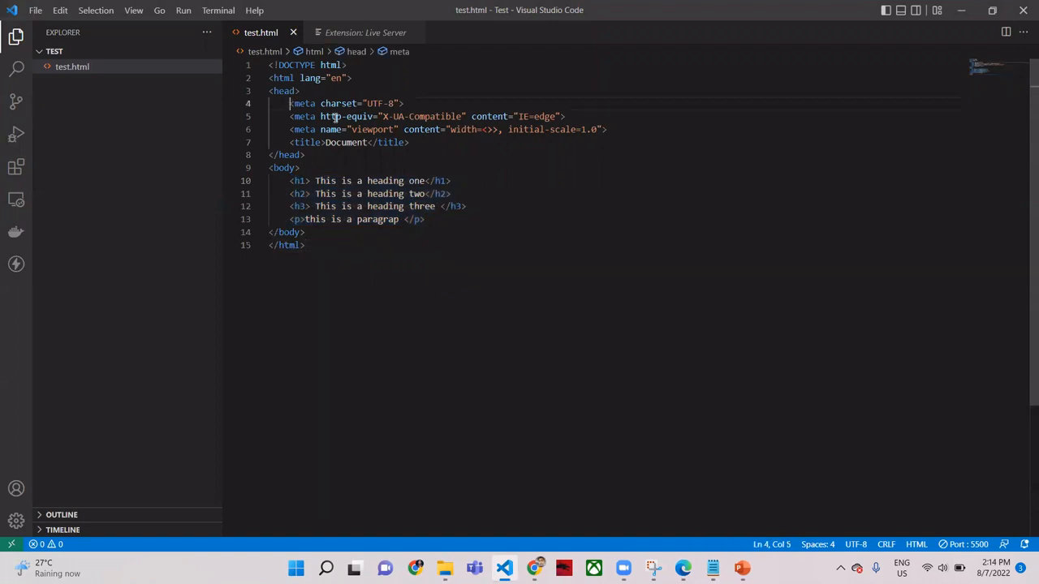
pyautogui.moveTo(289, 104); pyautogui.dragTo(503, 117)
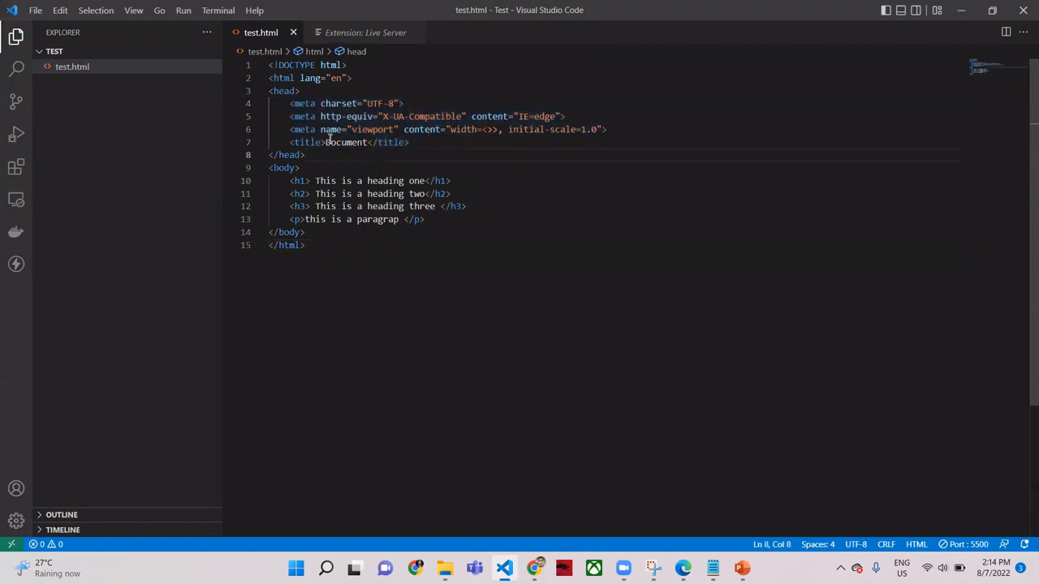
pyautogui.moveTo(620, 489)
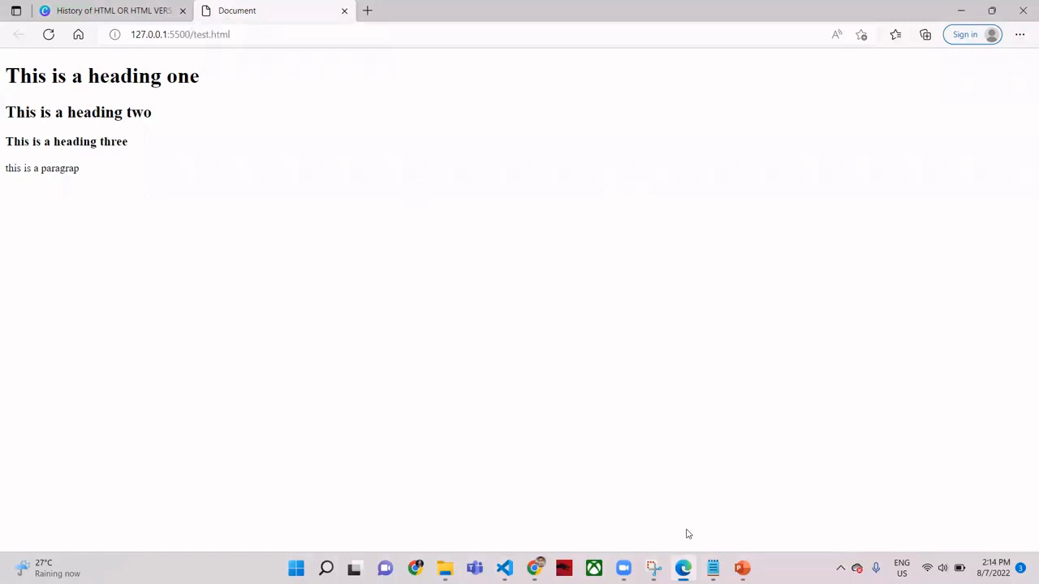
pyautogui.moveTo(533, 567)
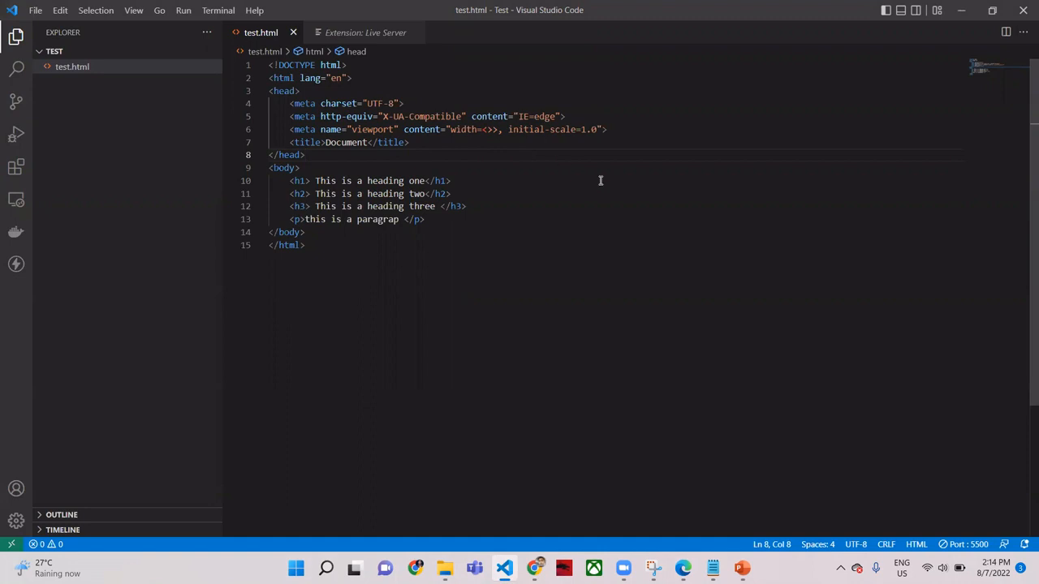
pyautogui.moveTo(617, 276)
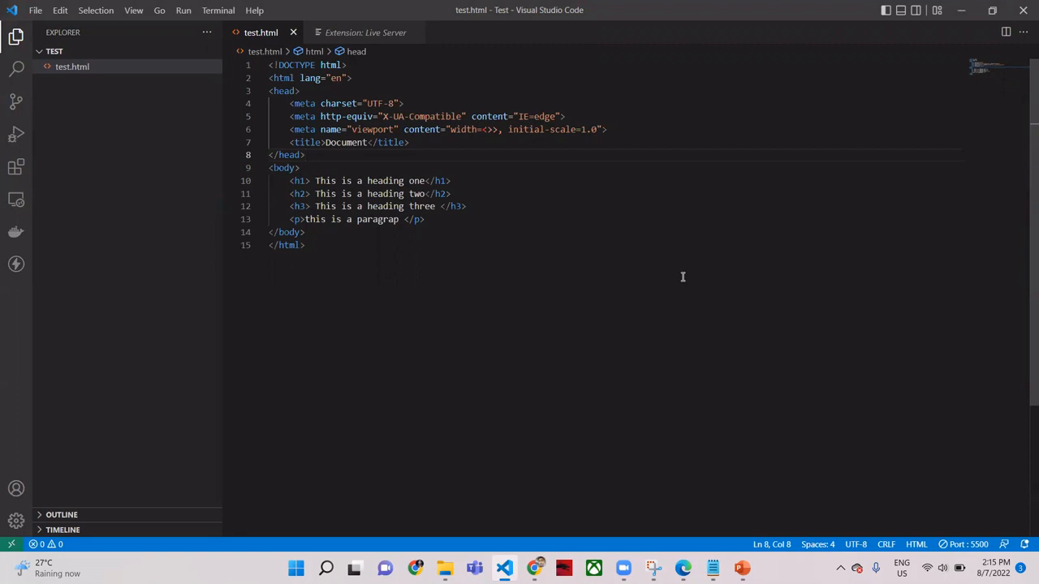
pyautogui.moveTo(719, 276)
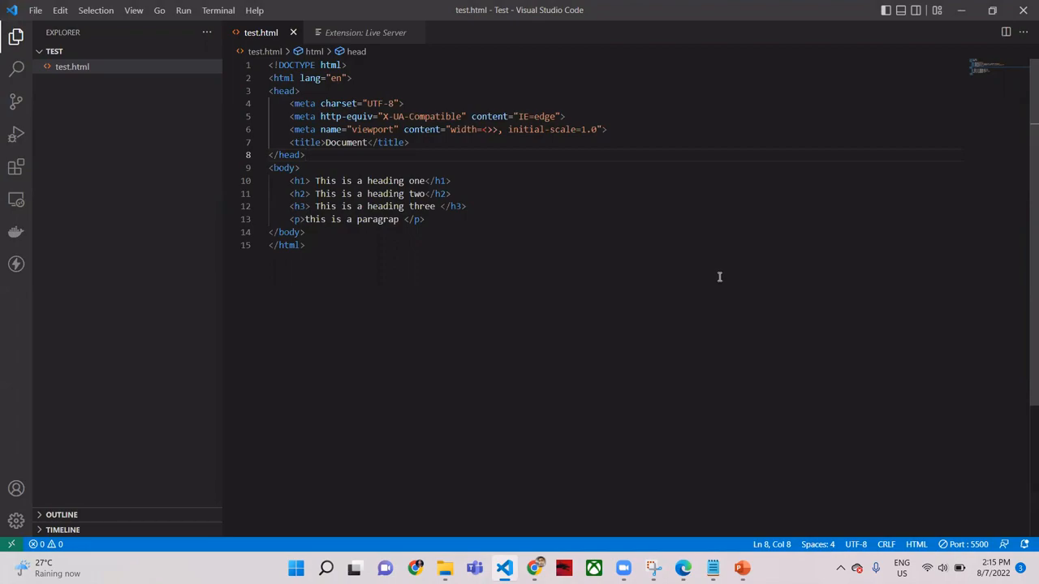